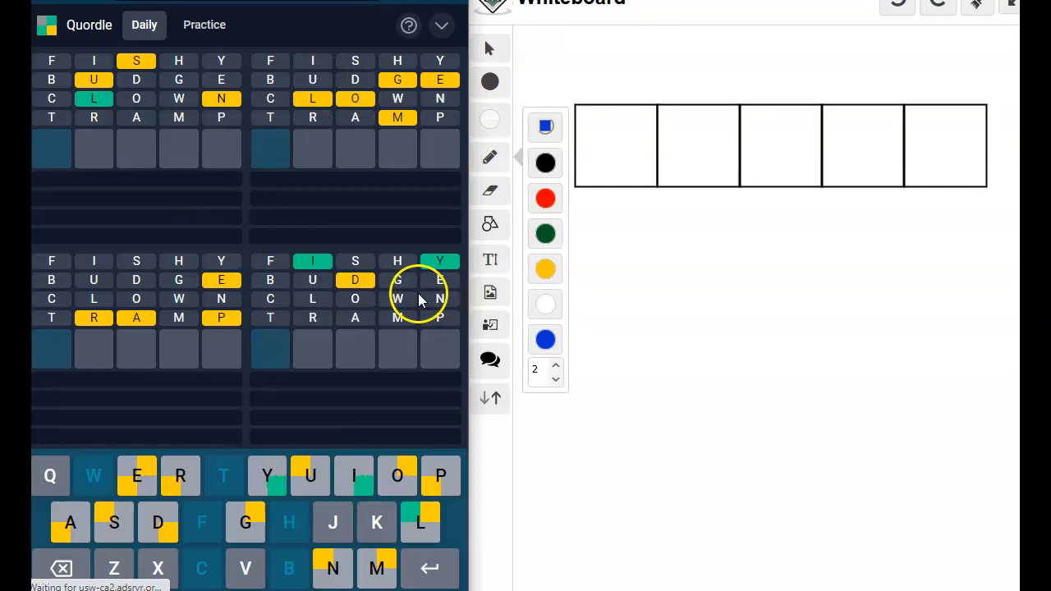
{"action": "mouse_move", "coordinate": [653, 233]}
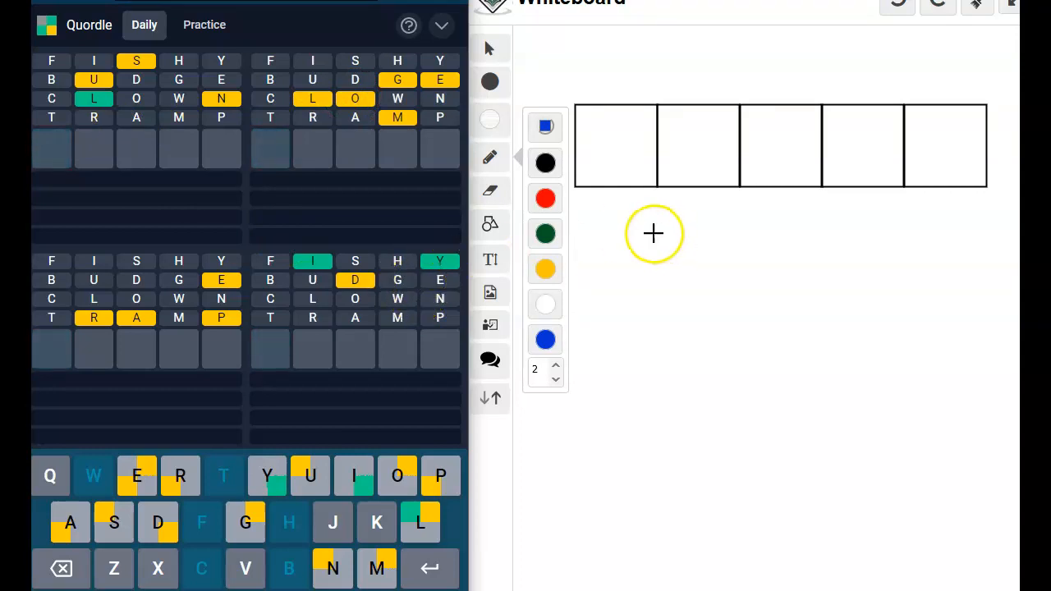
{"action": "mouse_move", "coordinate": [312, 279]}
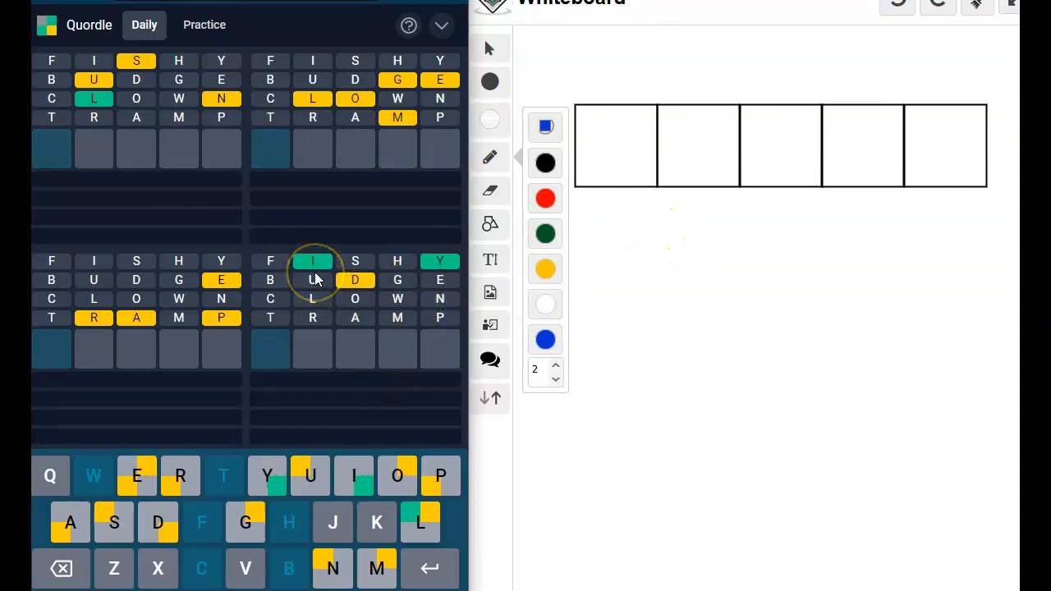
{"action": "mouse_move", "coordinate": [355, 294]}
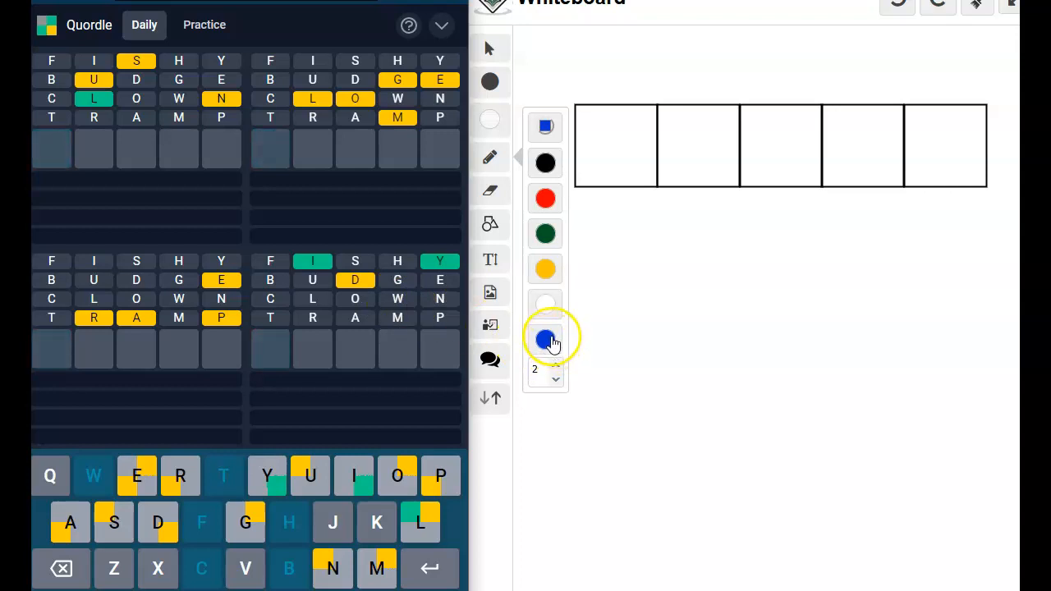
Switch the pen to blue and write m and o under the first answer box.
{"action": "left_click", "coordinate": [546, 339]}
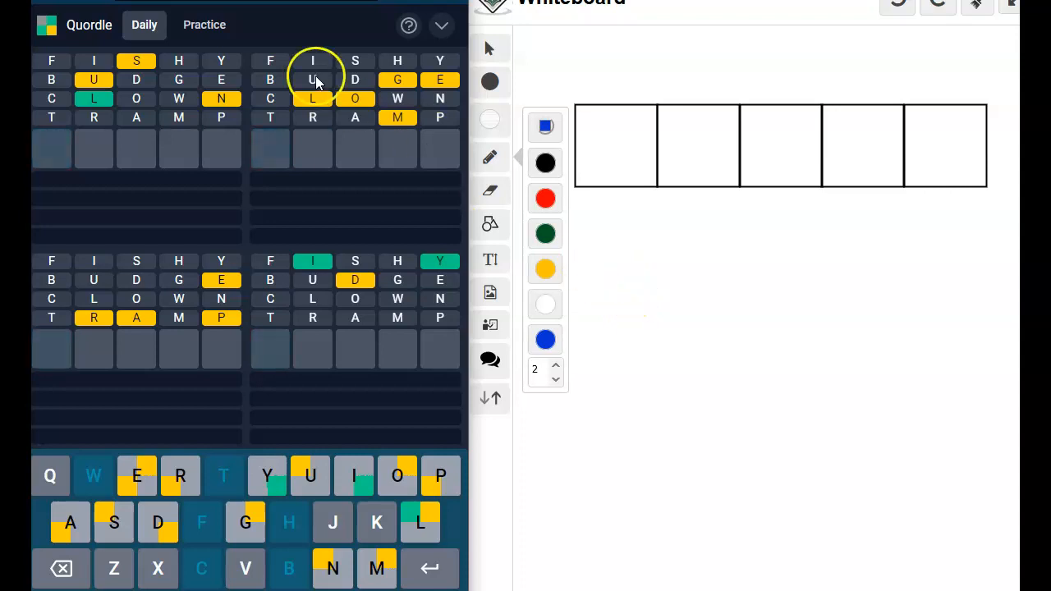
{"action": "left_click", "coordinate": [546, 340]}
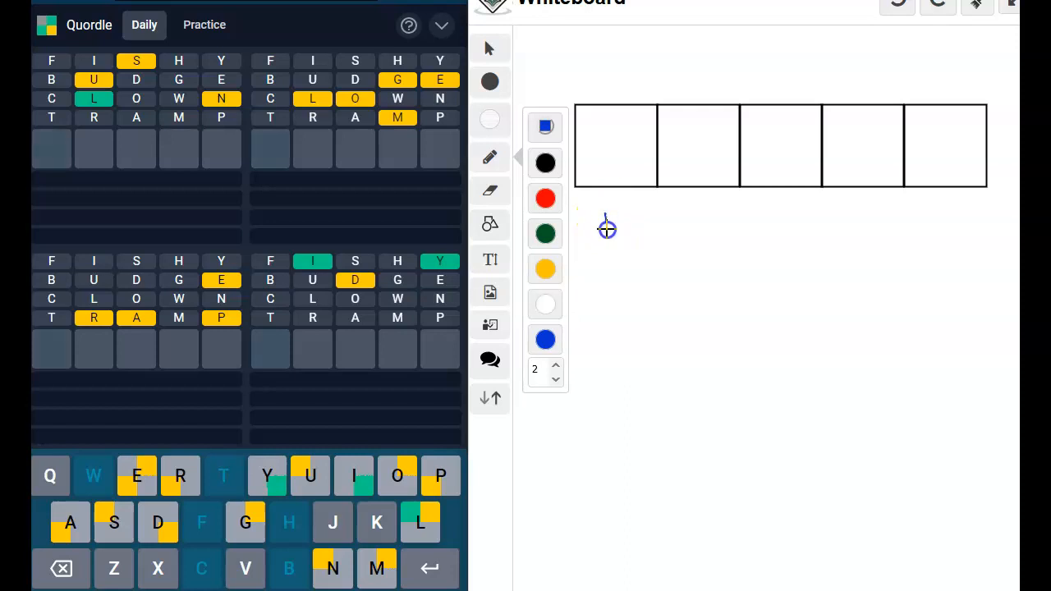
{"action": "left_click_drag", "start_coordinate": [605, 227], "coordinate": [644, 238]}
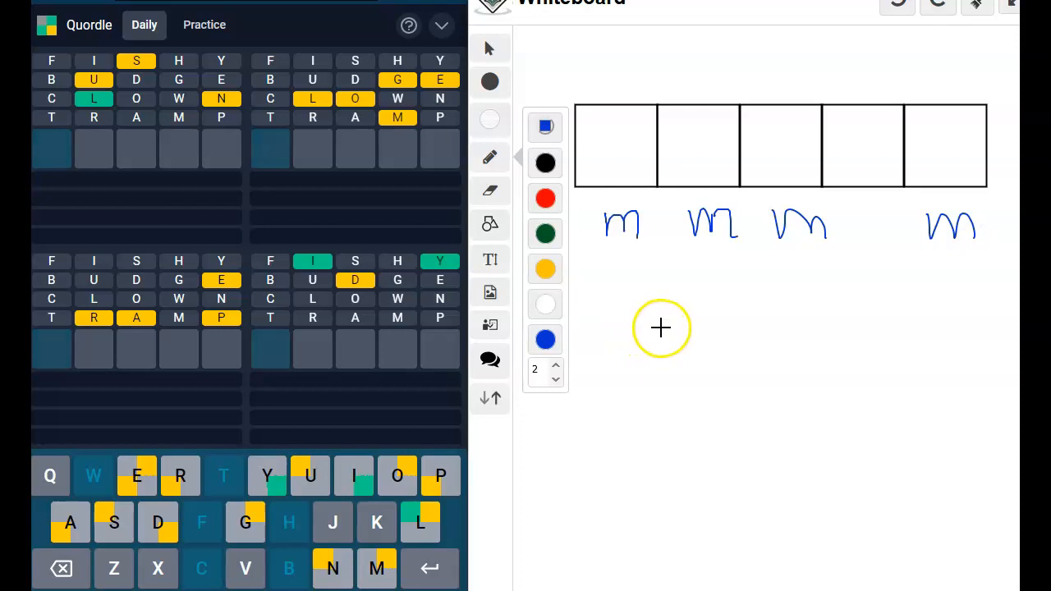
{"action": "mouse_move", "coordinate": [632, 270]}
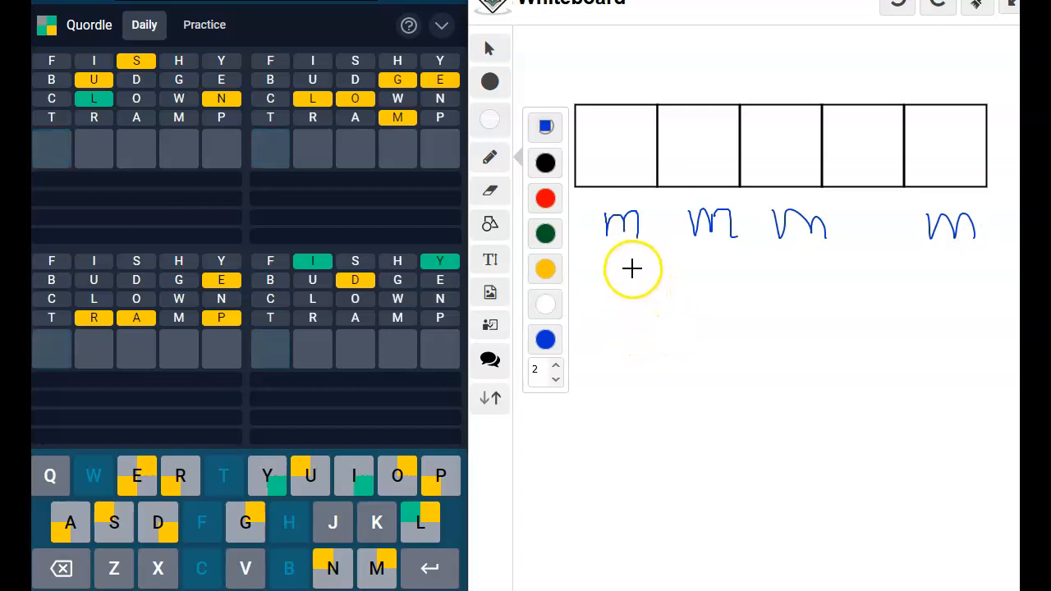
{"action": "left_click_drag", "start_coordinate": [621, 266], "coordinate": [706, 276]}
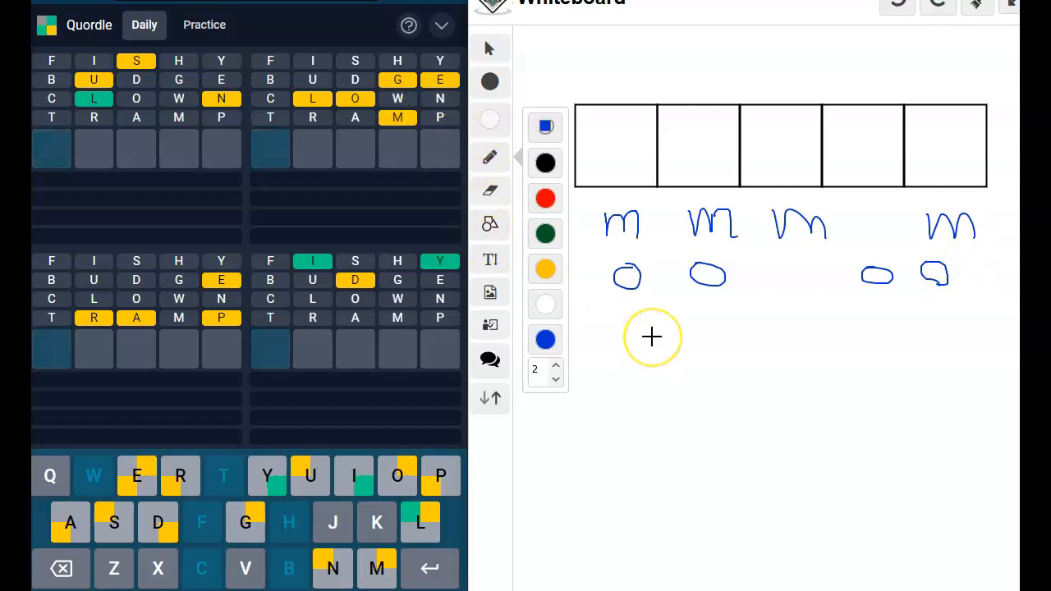
{"action": "mouse_move", "coordinate": [645, 322]}
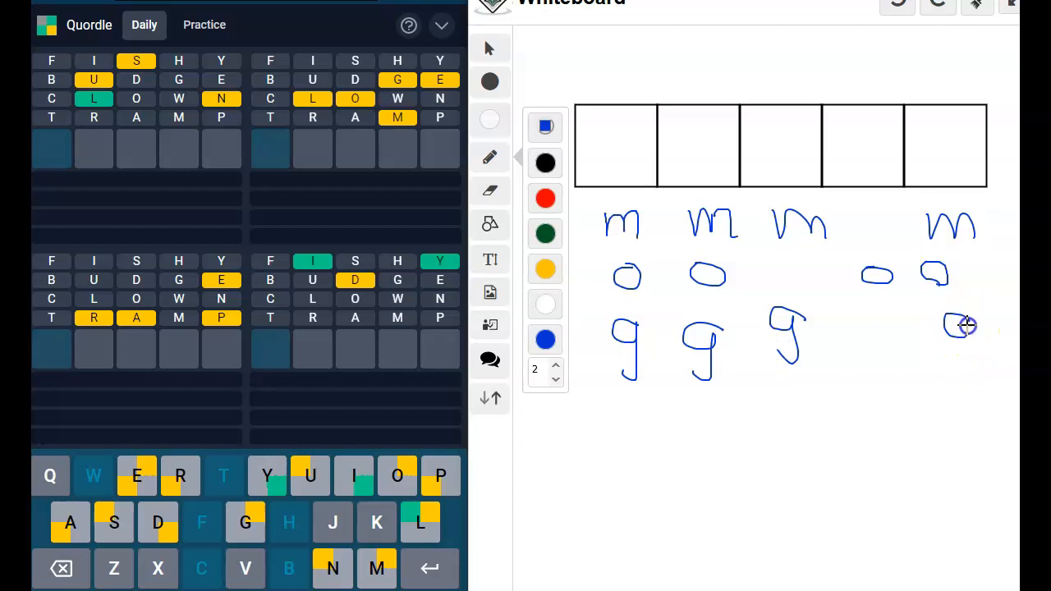
Write a g under the last box and an e under the third box.
{"action": "left_click_drag", "start_coordinate": [945, 320], "coordinate": [969, 370]}
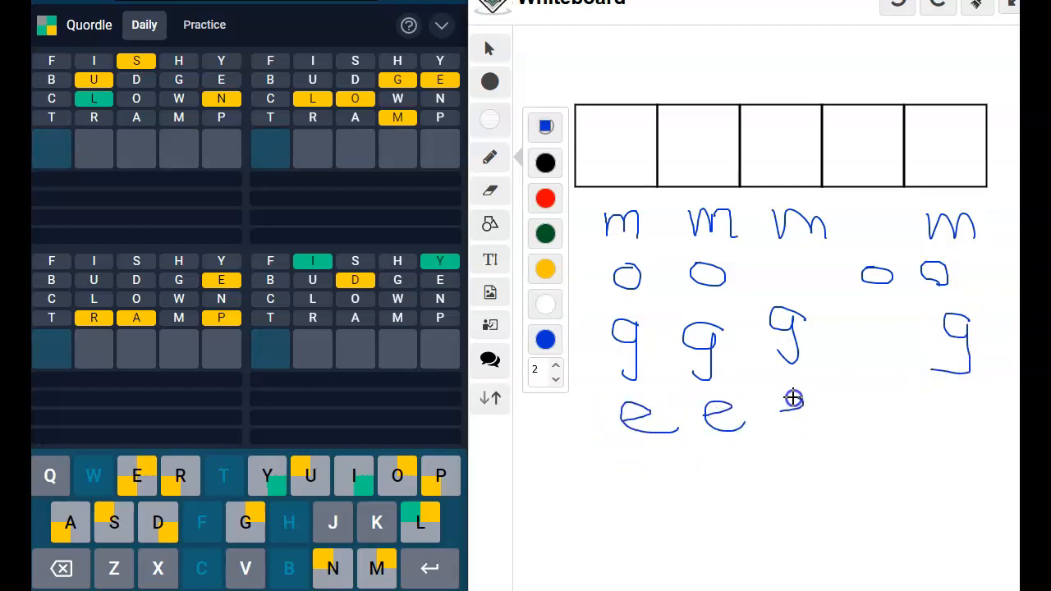
{"action": "left_click_drag", "start_coordinate": [775, 402], "coordinate": [838, 410]}
{"action": "type", "text": "GOLE"}
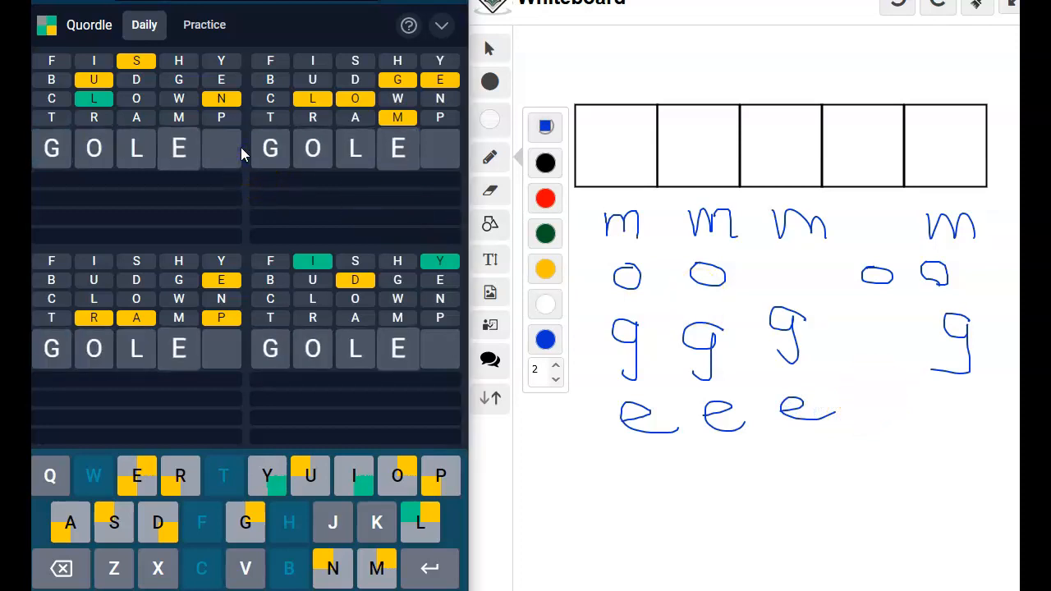
Submit GOLEM, solving the top-right board, then undo the earlier whiteboard letter notes.
{"action": "left_click", "coordinate": [375, 568]}
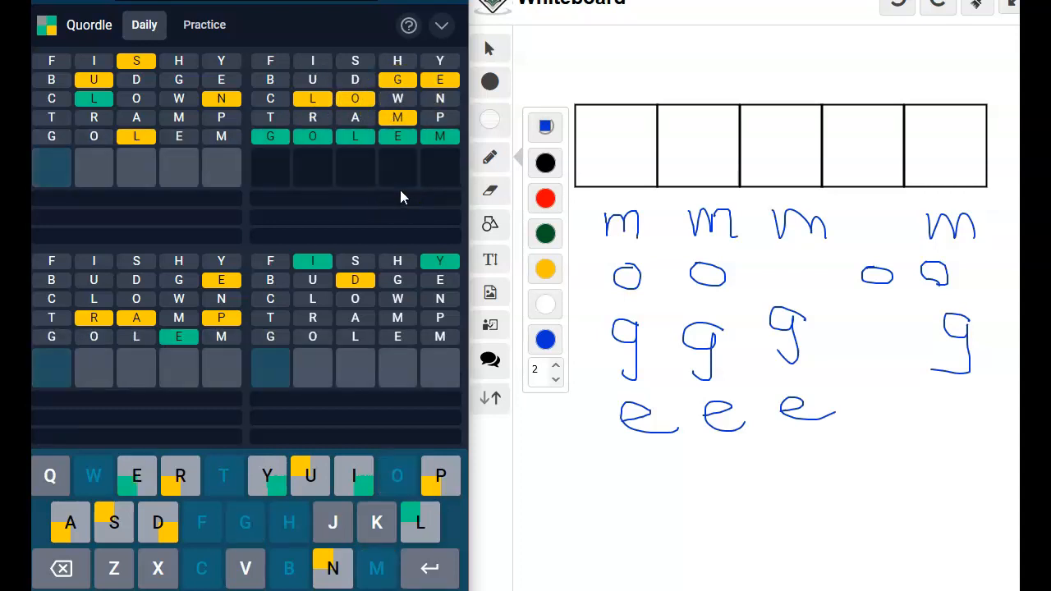
{"action": "left_click", "coordinate": [897, 7]}
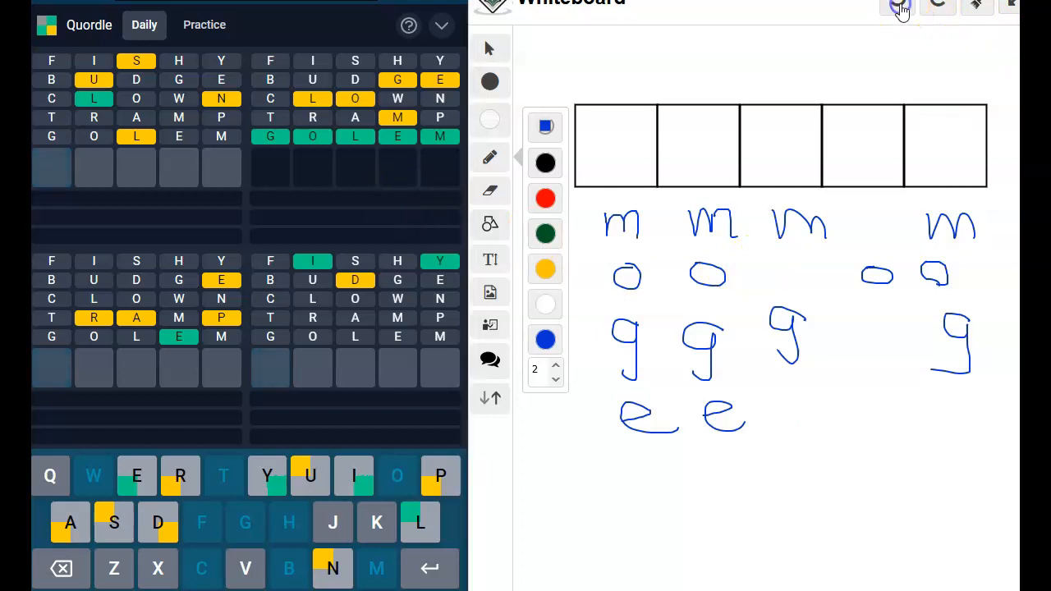
{"action": "left_click", "coordinate": [900, 10]}
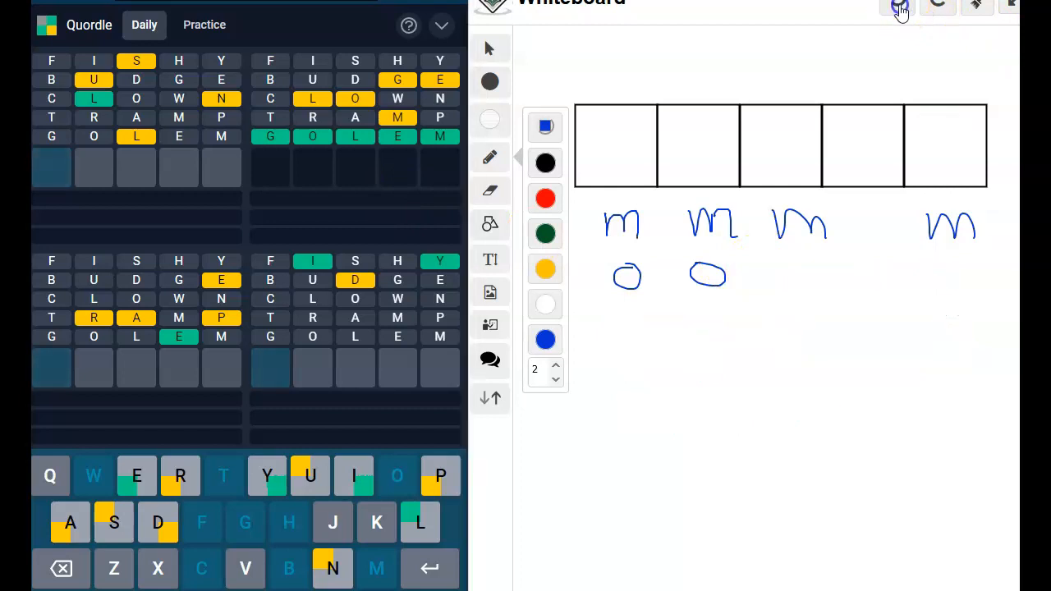
{"action": "left_click", "coordinate": [898, 9]}
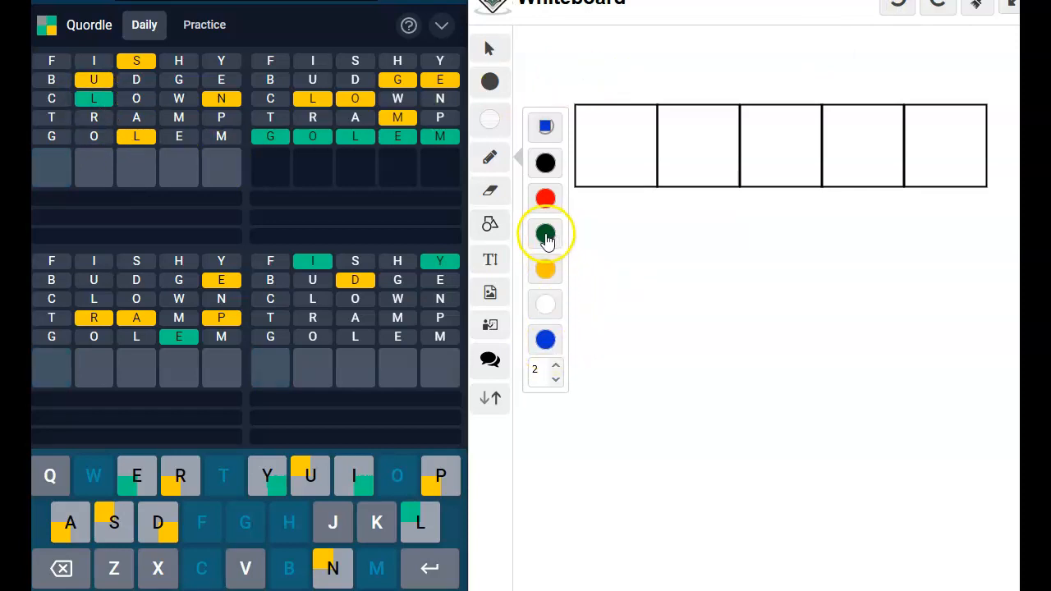
Write l in the second box and s candidates under the first and last columns.
{"action": "left_click_drag", "start_coordinate": [700, 128], "coordinate": [699, 164]}
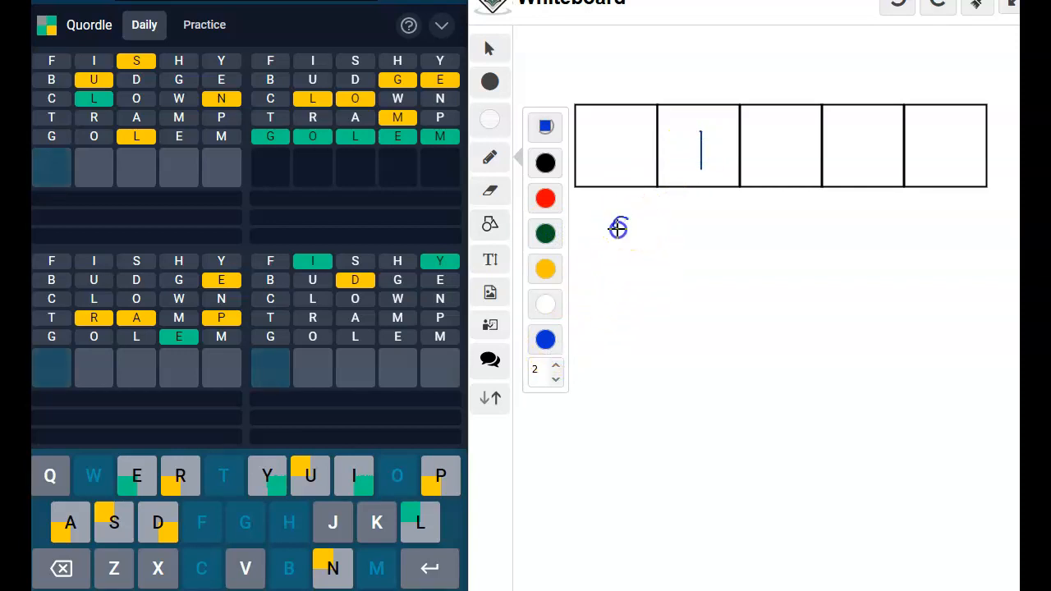
{"action": "left_click_drag", "start_coordinate": [615, 229], "coordinate": [633, 243]}
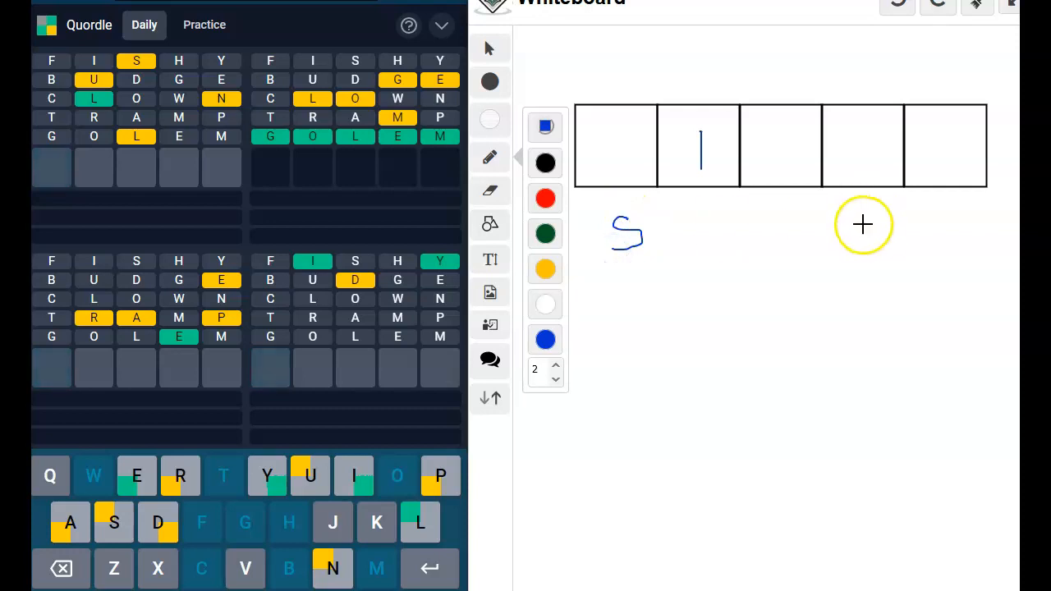
{"action": "left_click_drag", "start_coordinate": [846, 227], "coordinate": [949, 247]}
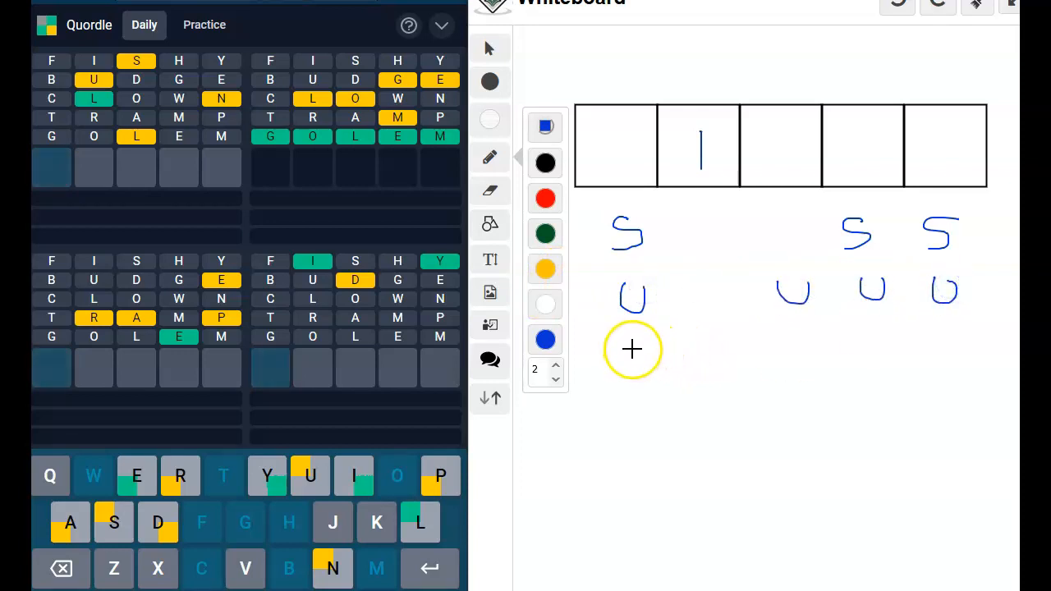
{"action": "mouse_move", "coordinate": [762, 276]}
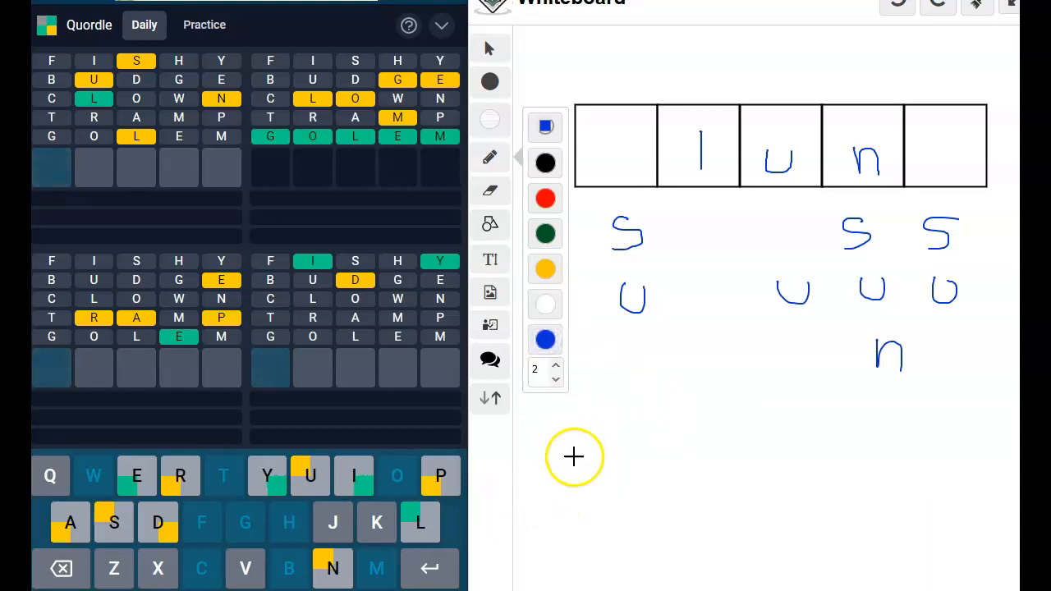
Write j, k, z, x below the candidates, undo the box letters and adjust the pen width.
{"action": "left_click_drag", "start_coordinate": [575, 443], "coordinate": [567, 473]}
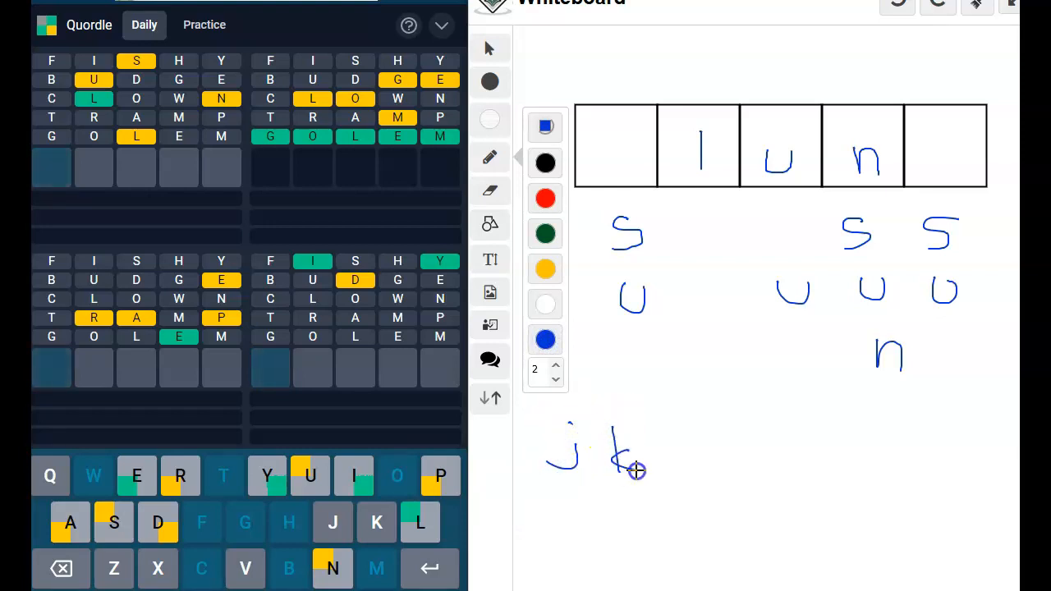
{"action": "left_click_drag", "start_coordinate": [649, 459], "coordinate": [747, 480]}
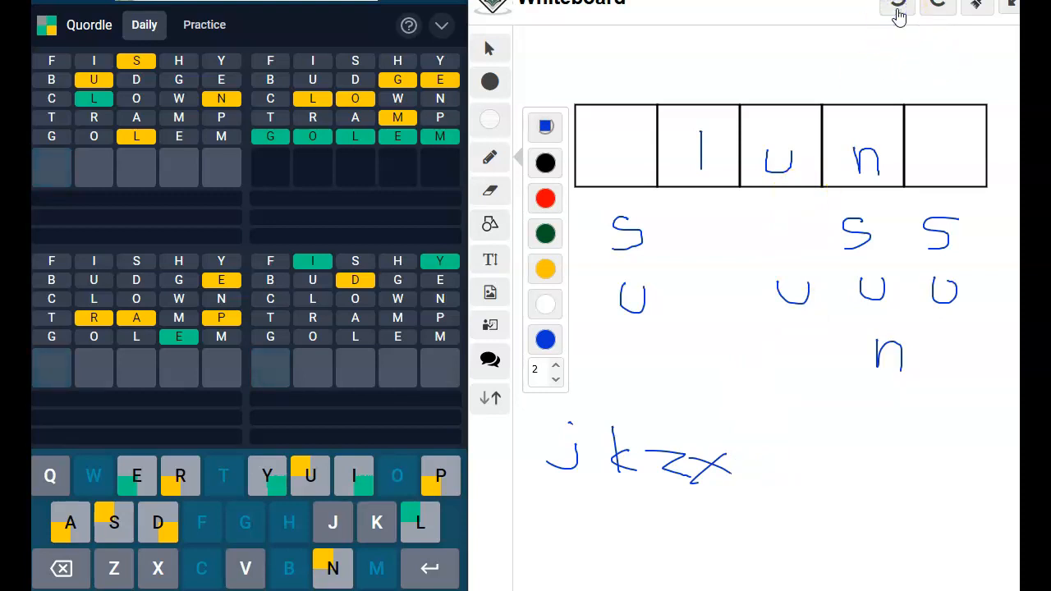
{"action": "left_click", "coordinate": [489, 191]}
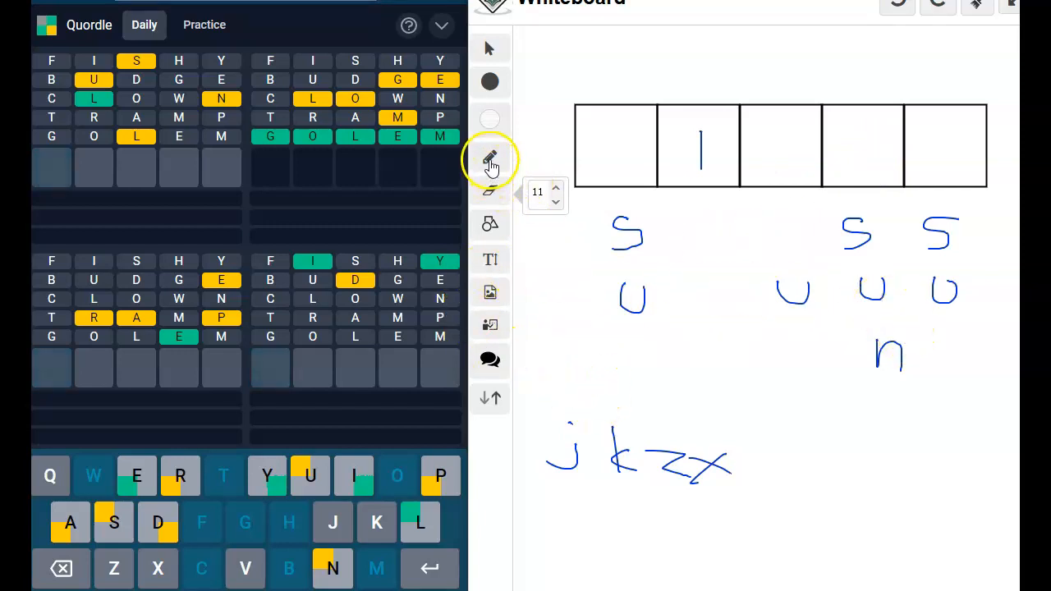
{"action": "left_click", "coordinate": [489, 158]}
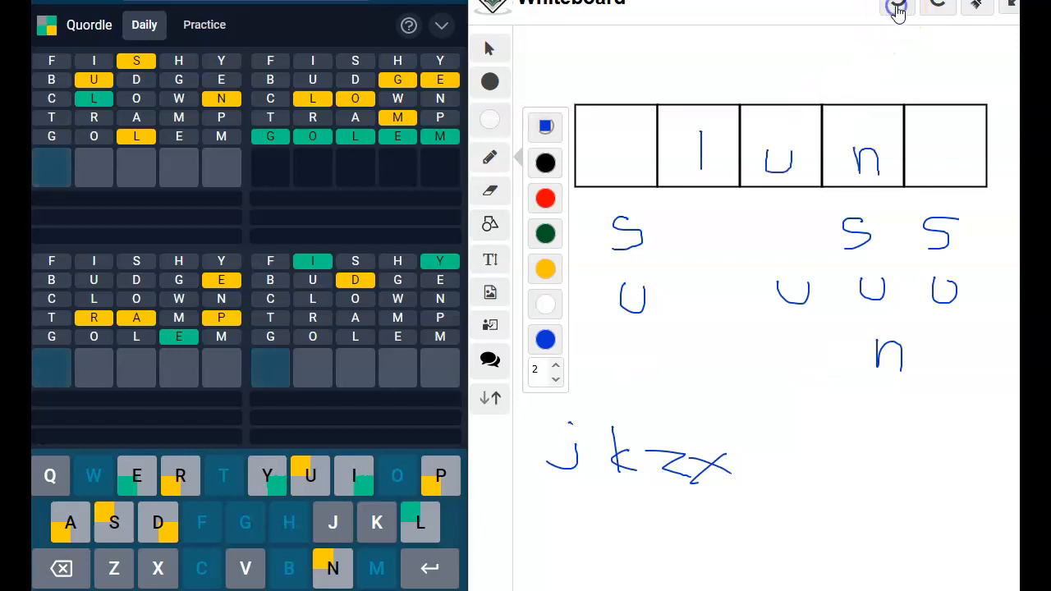
Undo the old notes, switch to green, write p candidates under the first boxes, then take them back.
{"action": "left_click", "coordinate": [898, 10]}
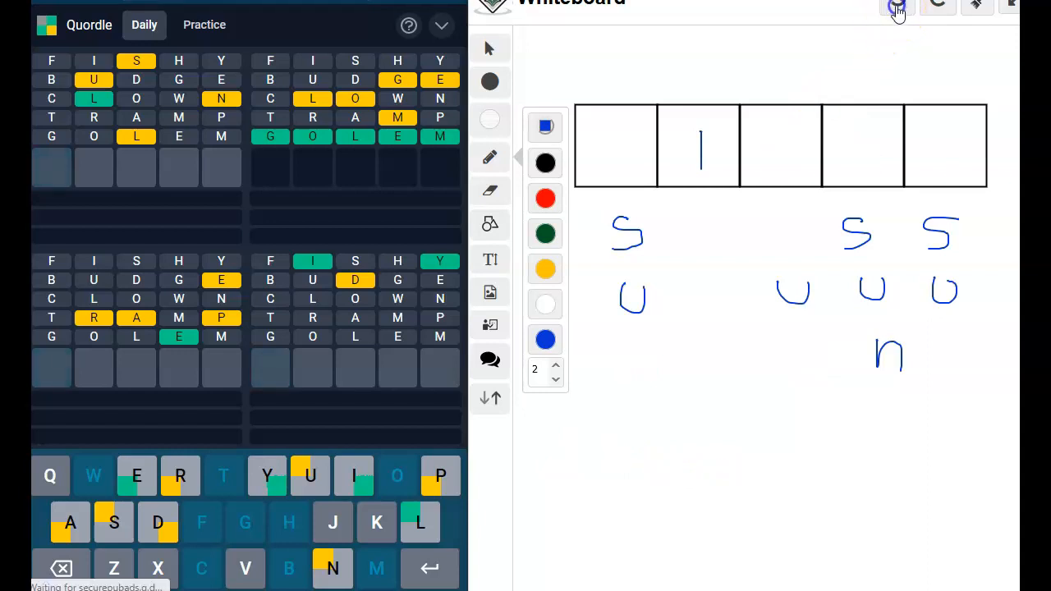
{"action": "left_click", "coordinate": [897, 8]}
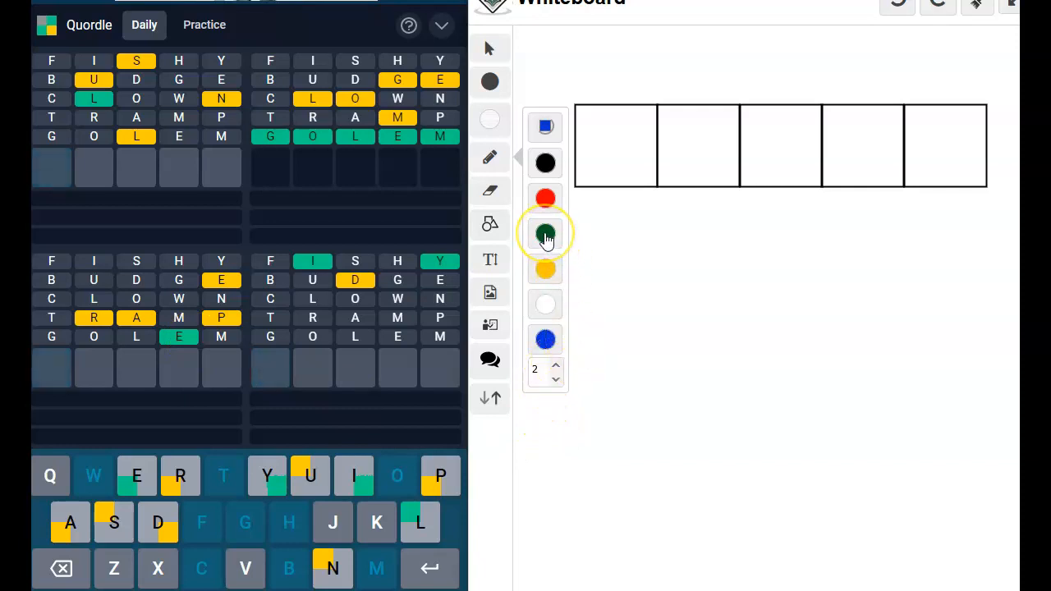
{"action": "left_click", "coordinate": [543, 234]}
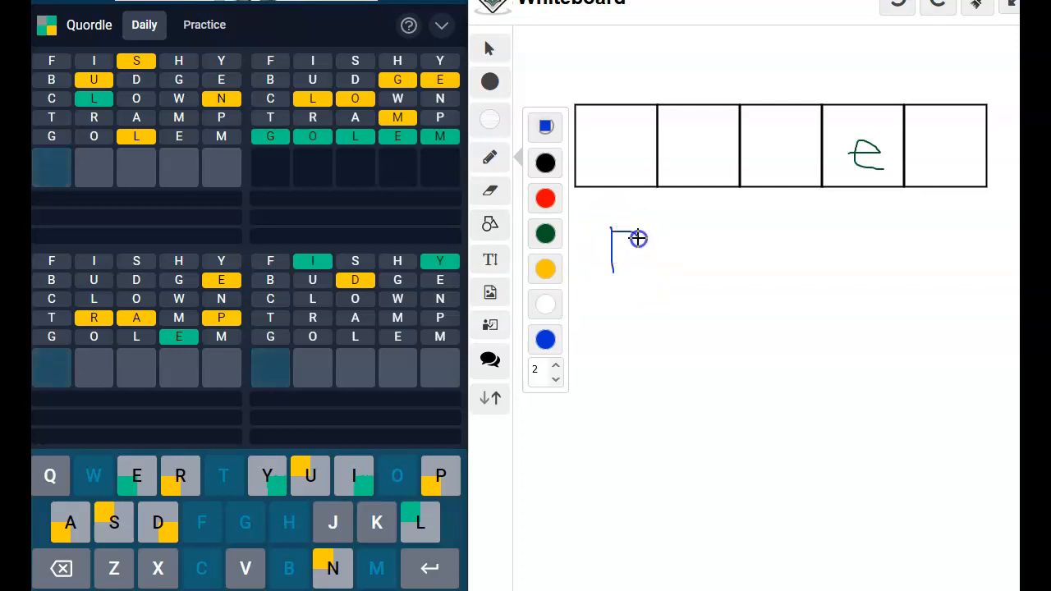
{"action": "left_click_drag", "start_coordinate": [624, 238], "coordinate": [722, 263]}
{"action": "type", "text": "PAPER"}
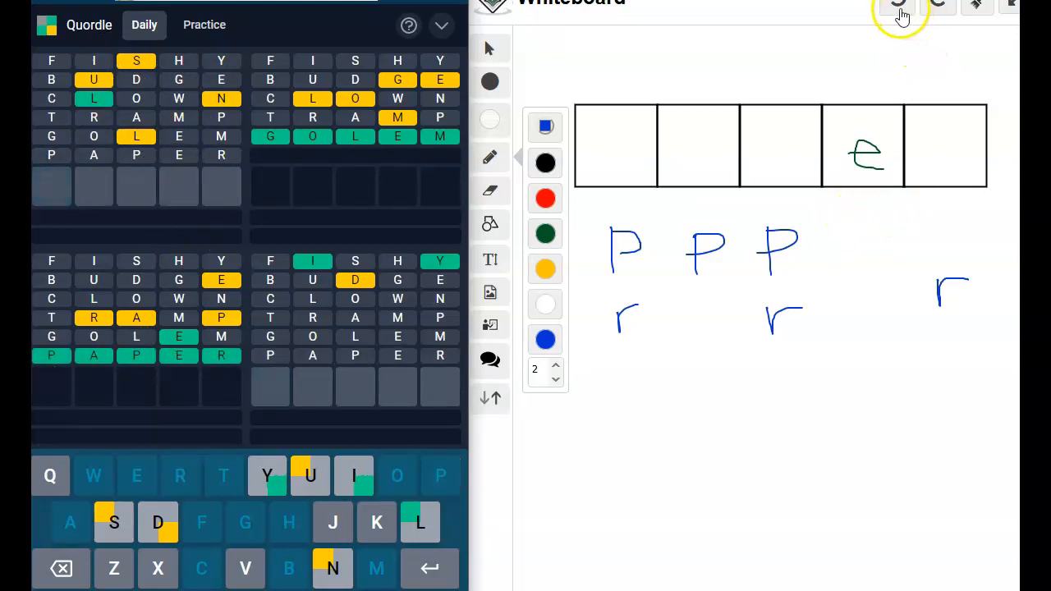
{"action": "left_click", "coordinate": [900, 6]}
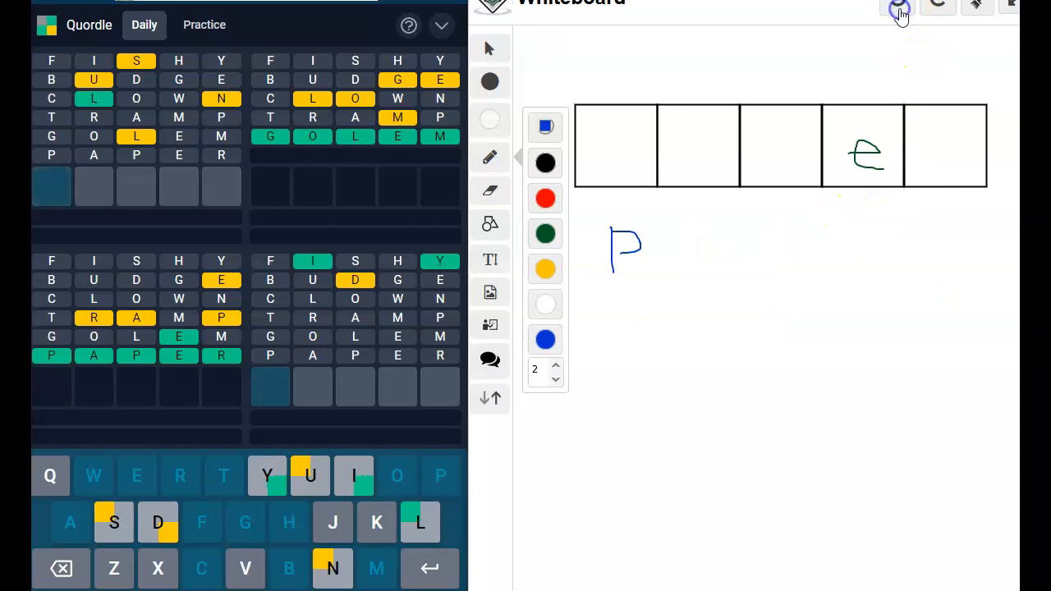
Undo the remaining whiteboard notes and enter DIZZY, solving the bottom-right board.
{"action": "left_click", "coordinate": [898, 8]}
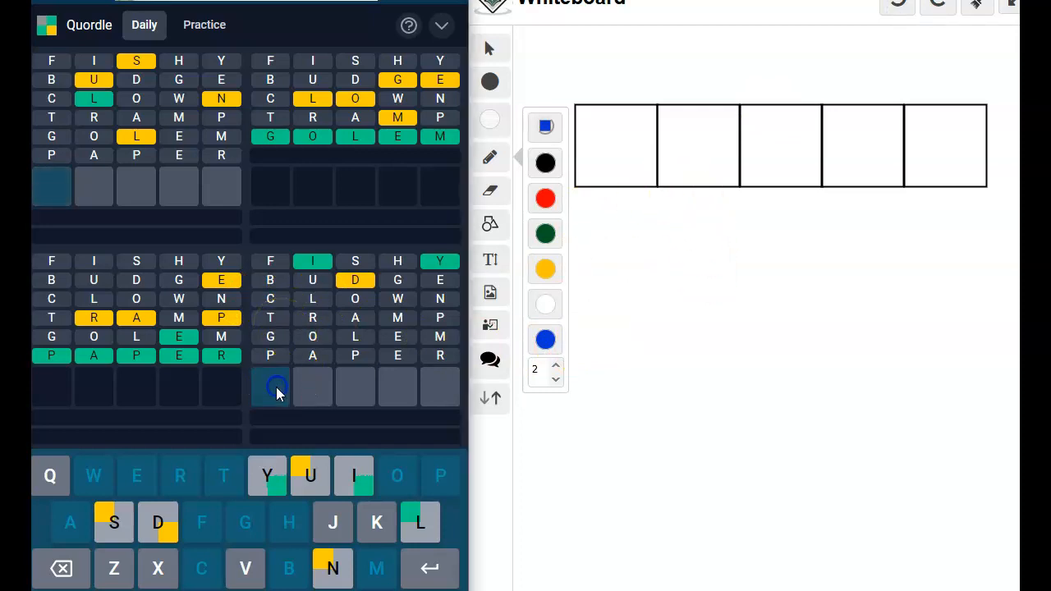
{"action": "type", "text": "DIZZY"}
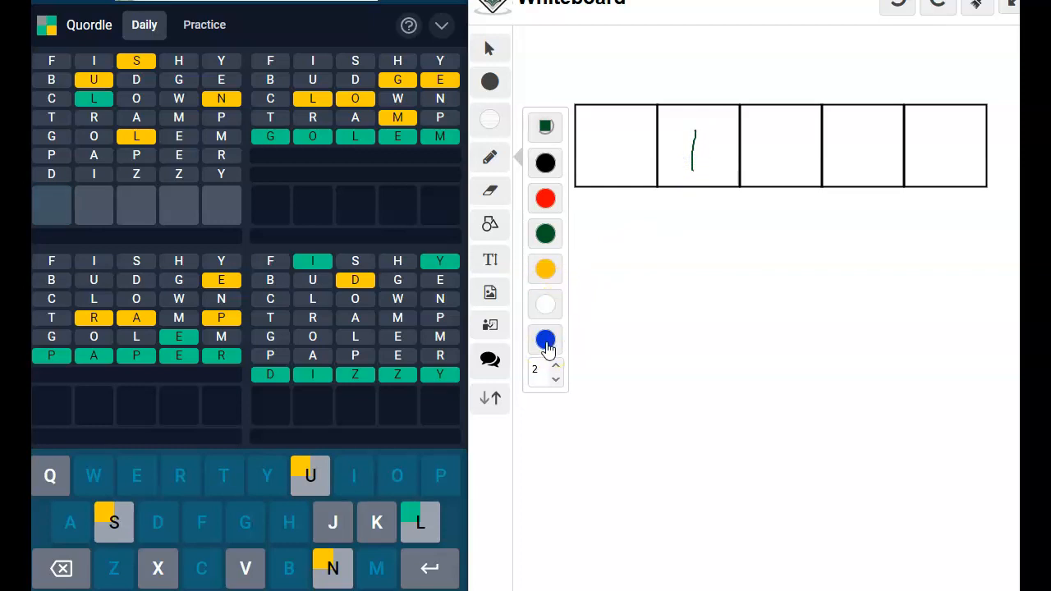
Pick the blue pen and handwrite s, u, n candidates under the answer boxes.
{"action": "left_click", "coordinate": [545, 340]}
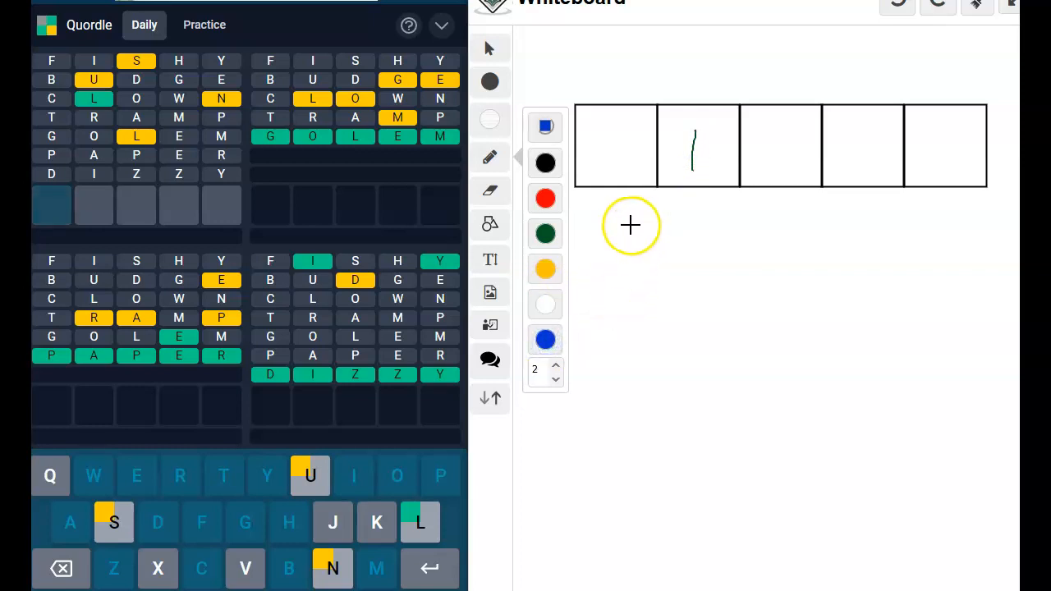
{"action": "left_click_drag", "start_coordinate": [633, 222], "coordinate": [637, 247]}
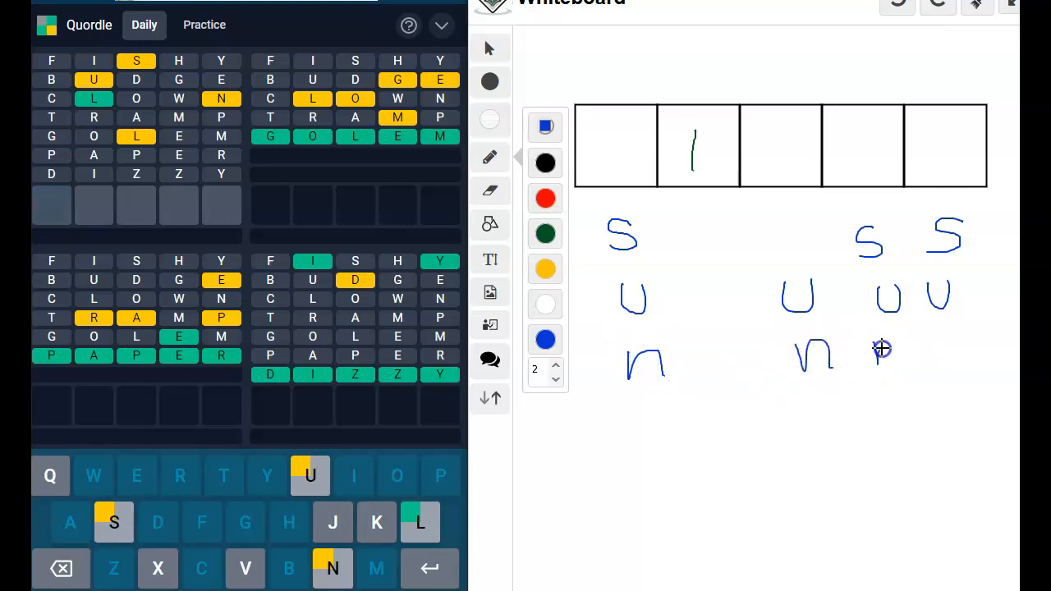
Write the n candidate under a column and add l candidates beneath the columns.
{"action": "left_click_drag", "start_coordinate": [873, 345], "coordinate": [900, 374]}
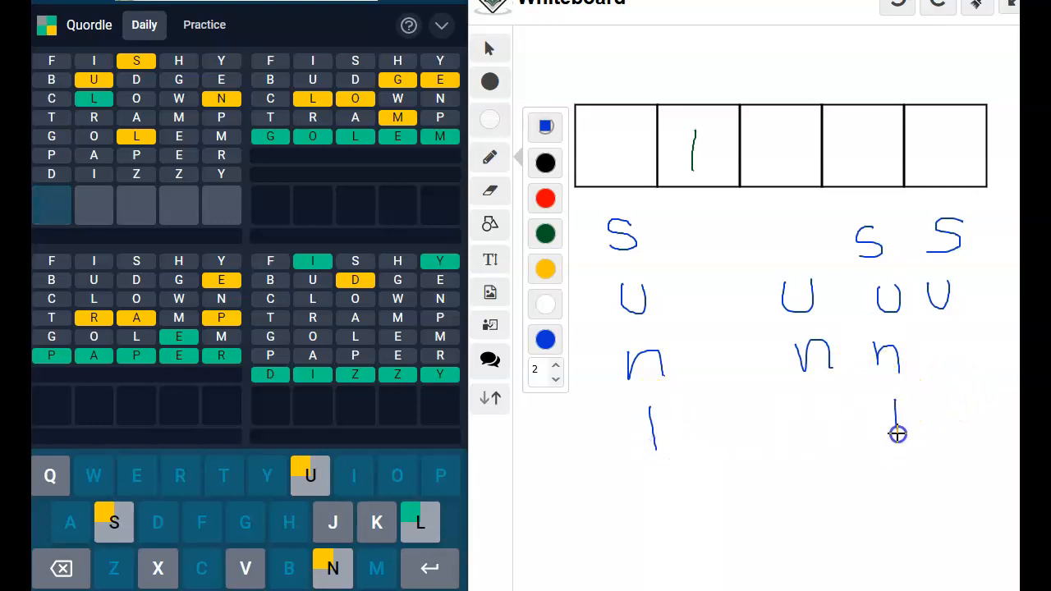
{"action": "left_click_drag", "start_coordinate": [956, 391], "coordinate": [956, 441]}
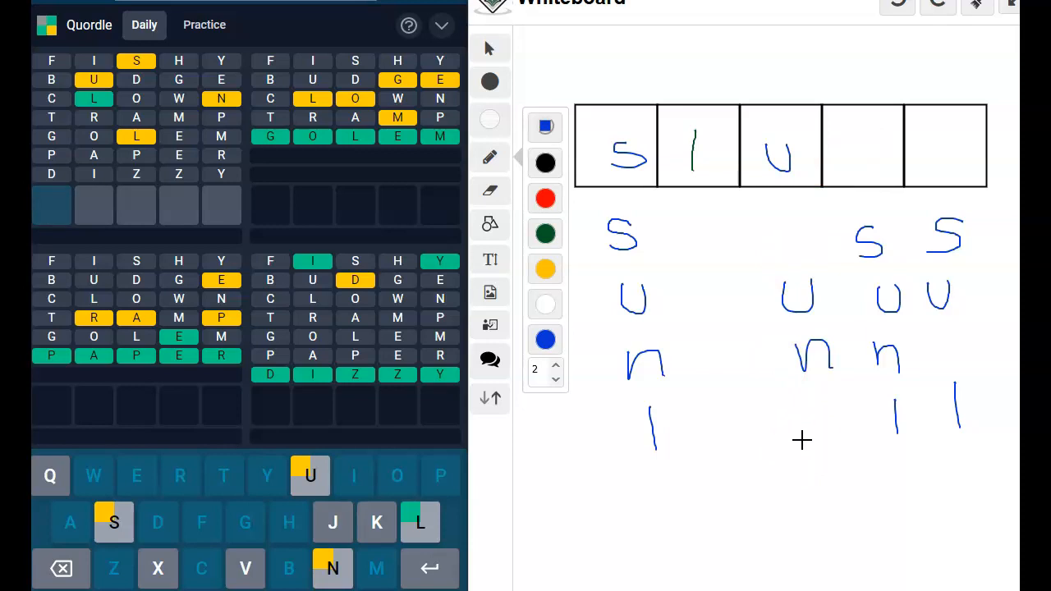
{"action": "mouse_move", "coordinate": [798, 436]}
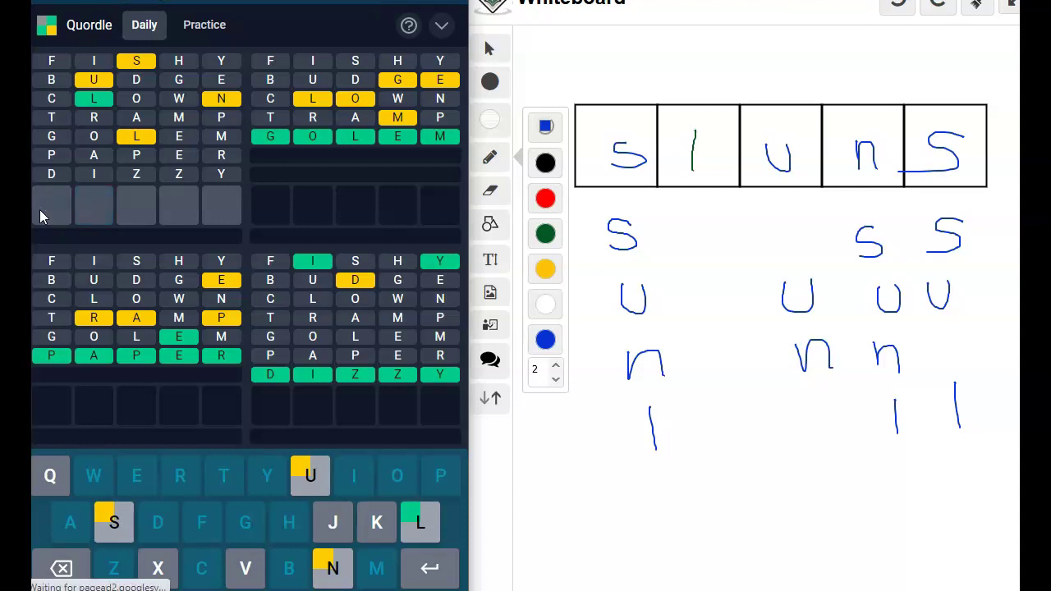
{"action": "mouse_move", "coordinate": [115, 205]}
{"action": "type", "text": "SL"}
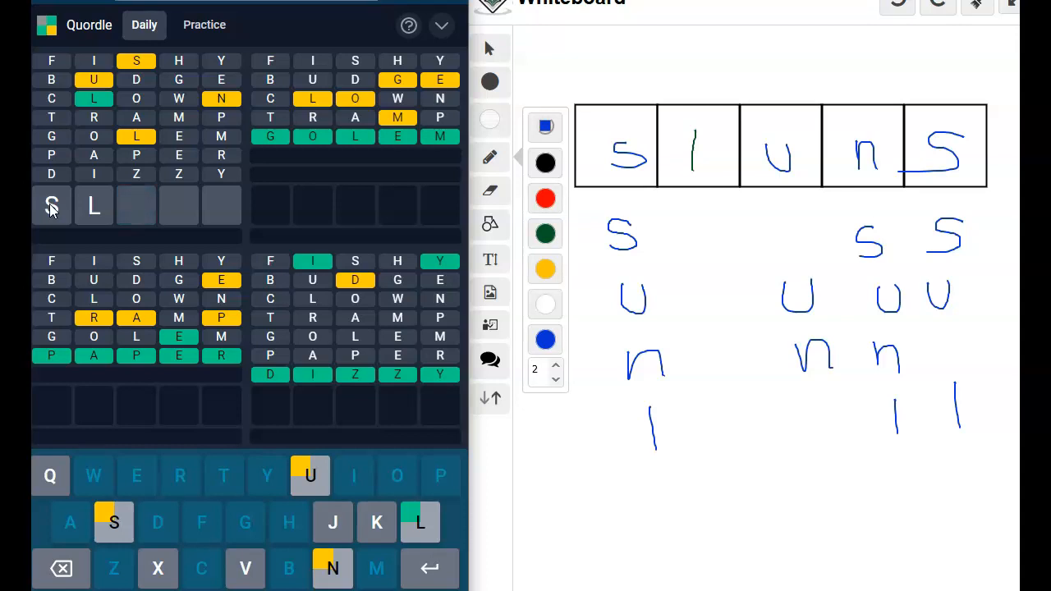
Delete the letters of the started S-L guess.
{"action": "key", "text": "u"}
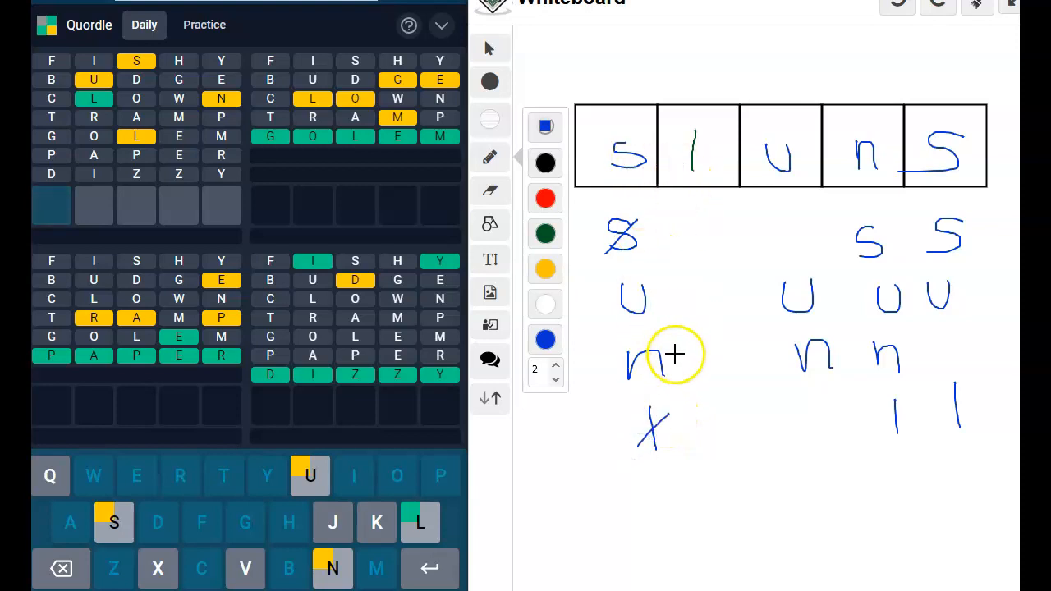
{"action": "mouse_move", "coordinate": [700, 191]}
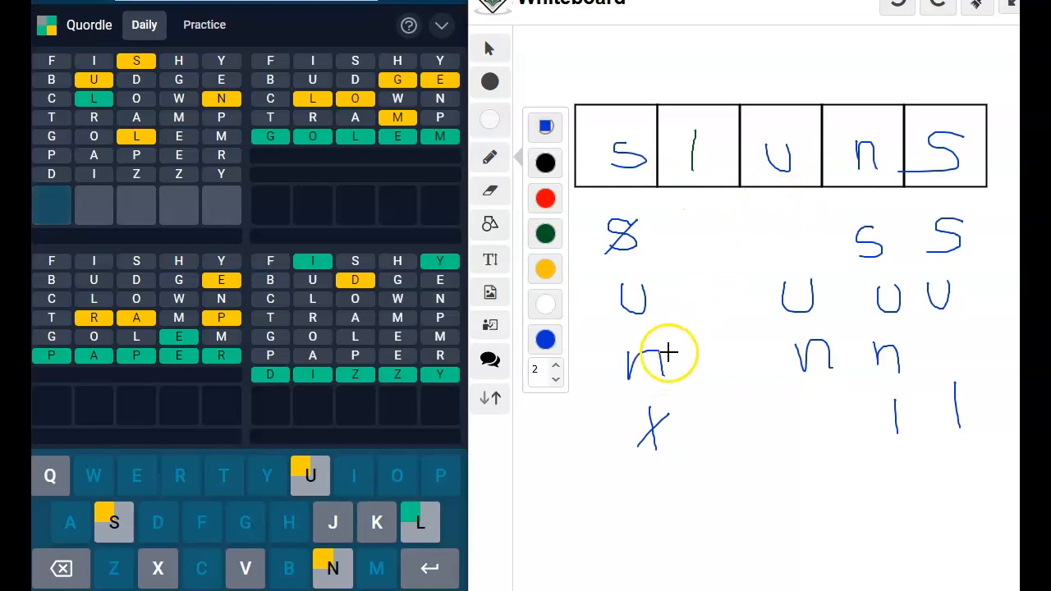
Cross out the first-column n candidate, undoing and then restoring the mark.
{"action": "left_click_drag", "start_coordinate": [627, 386], "coordinate": [673, 345]}
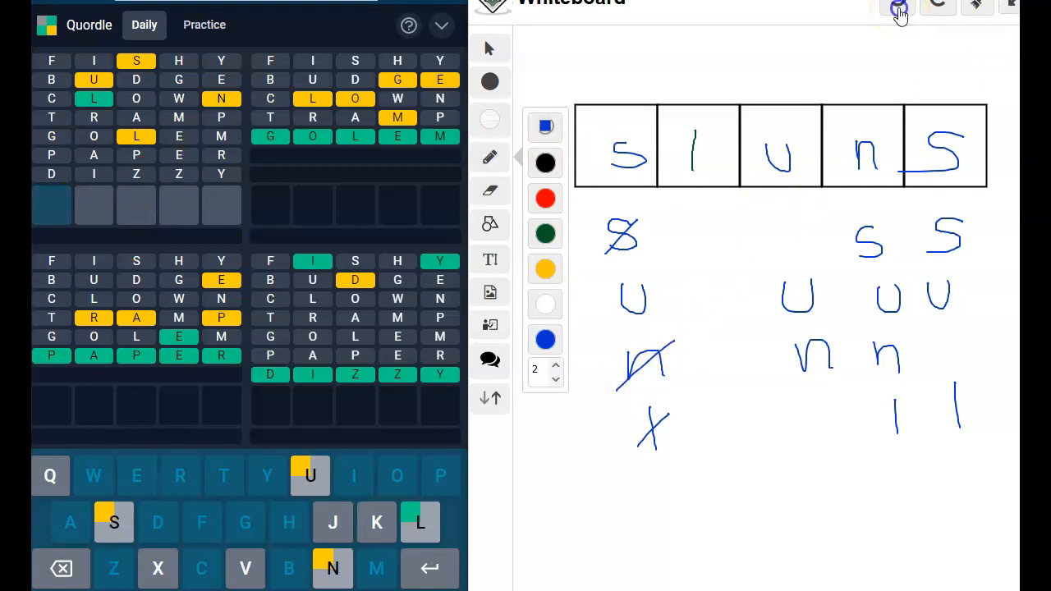
{"action": "left_click", "coordinate": [900, 10]}
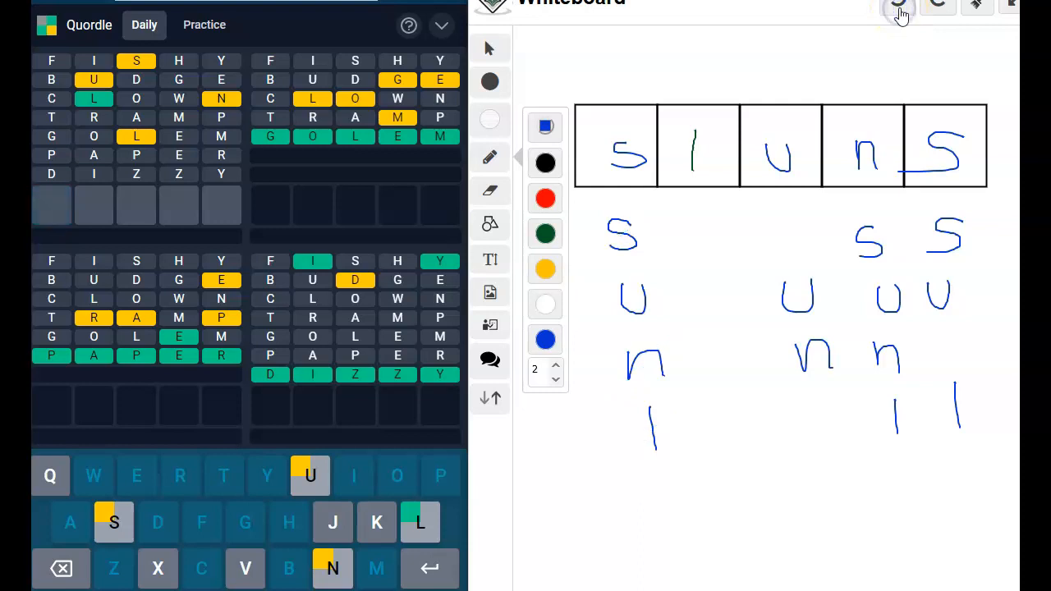
{"action": "left_click", "coordinate": [896, 13]}
{"action": "type", "text": "ULNUS"}
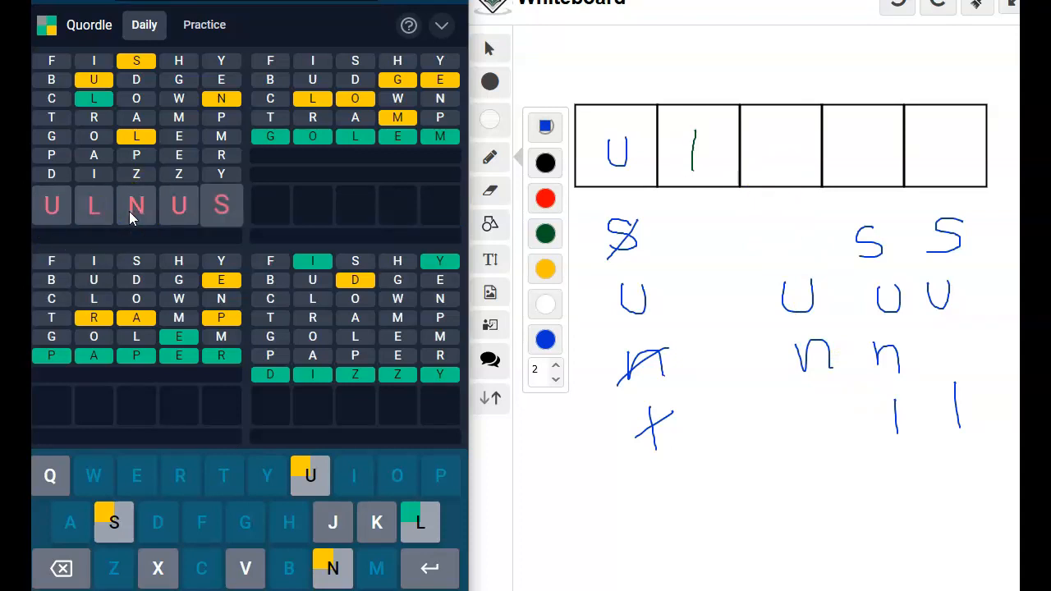
Backspace the rejected guess ULNUS down to the letters U-L-N.
{"action": "left_click", "coordinate": [62, 569]}
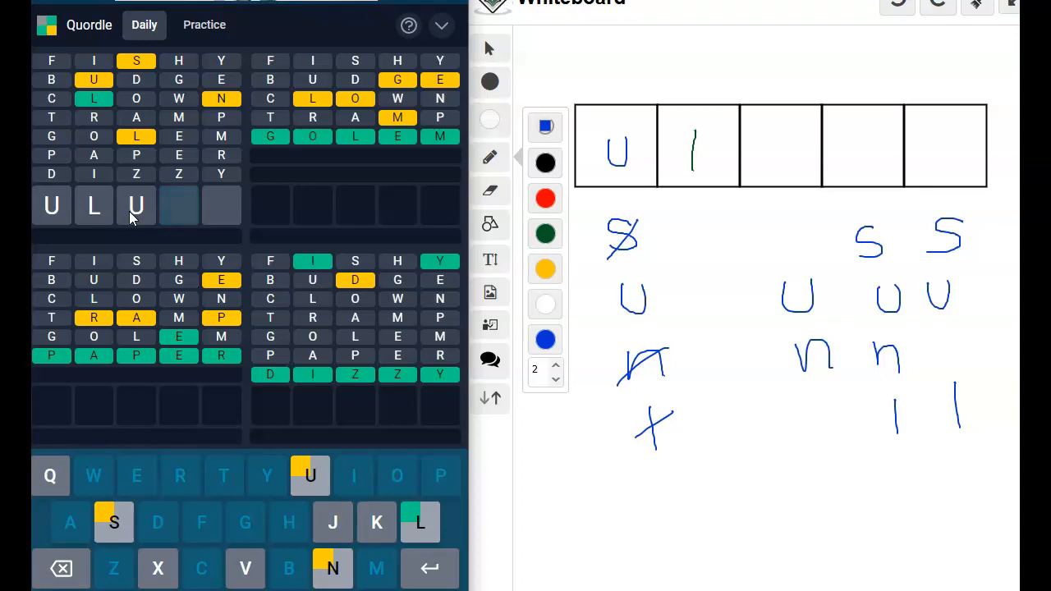
{"action": "left_click", "coordinate": [62, 568]}
{"action": "type", "text": "N"}
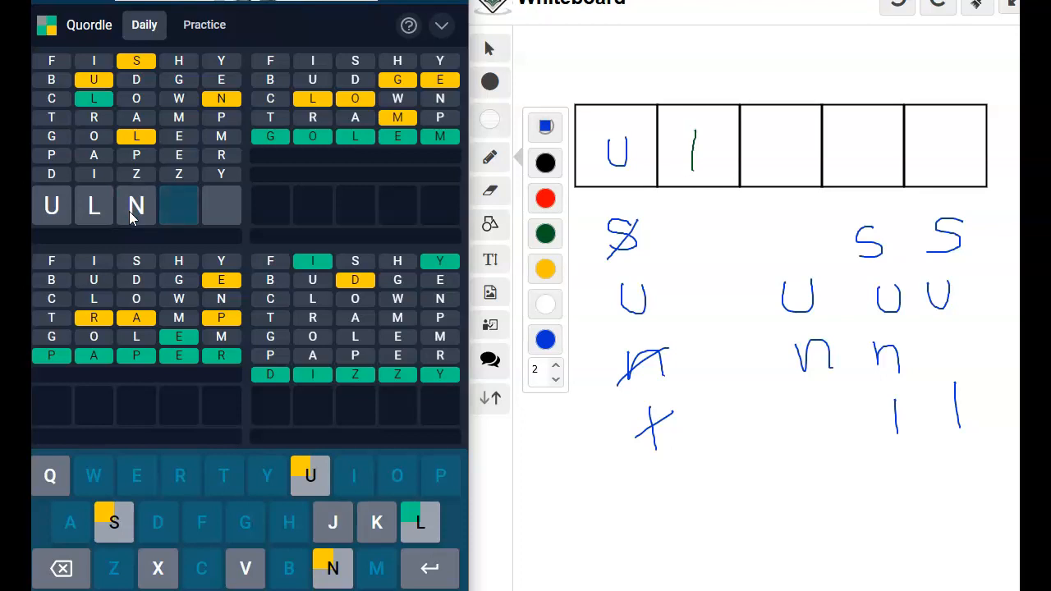
Add the next letter to extend the ULN guess toward ULNSU.
{"action": "left_click", "coordinate": [309, 476]}
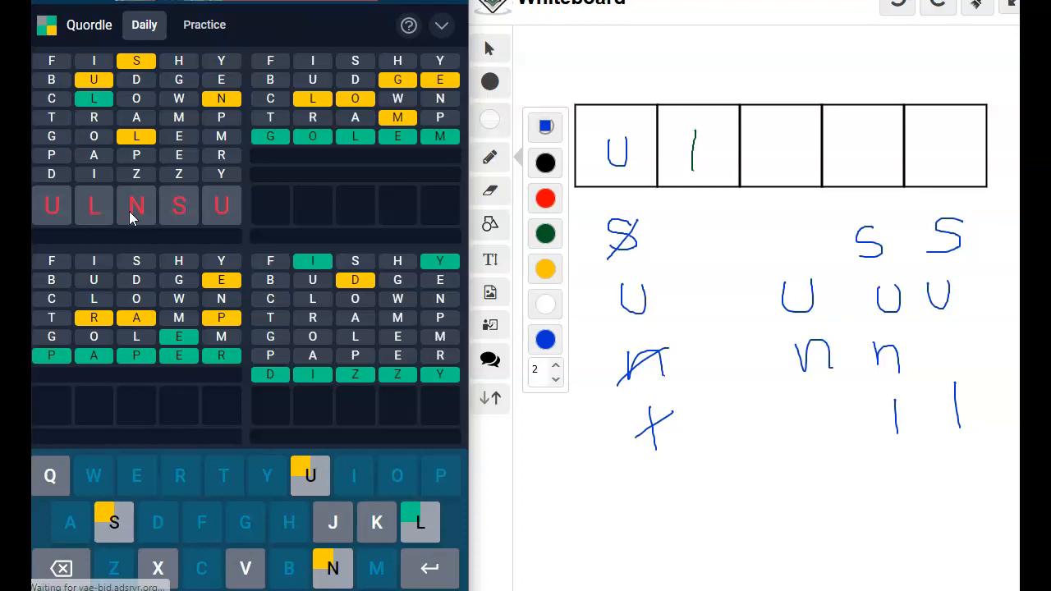
{"action": "mouse_move", "coordinate": [207, 248]}
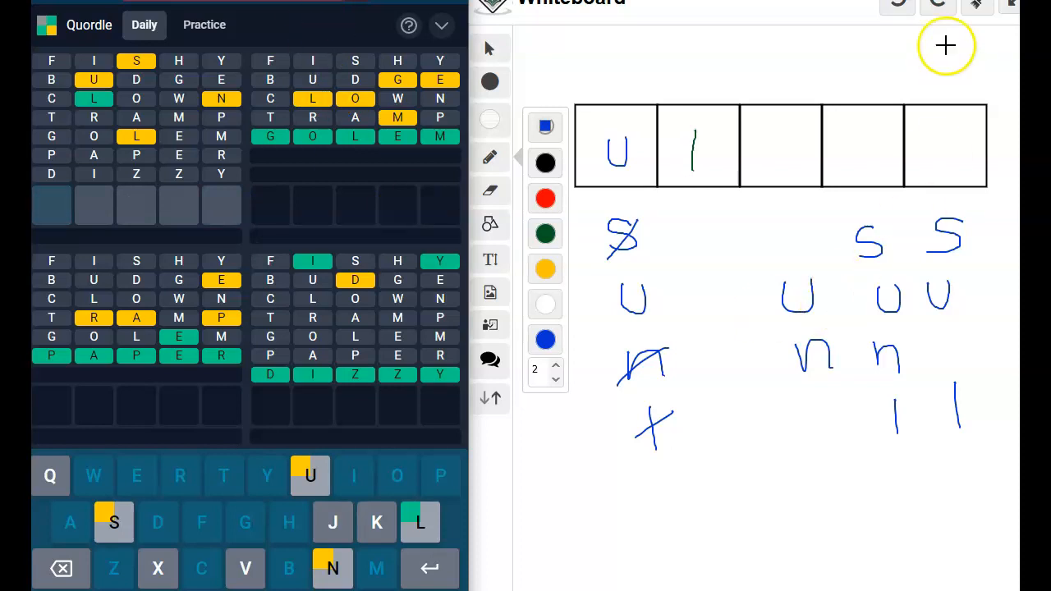
Undo the whiteboard candidate notes and first-box u, leaving only the l.
{"action": "left_click", "coordinate": [898, 3]}
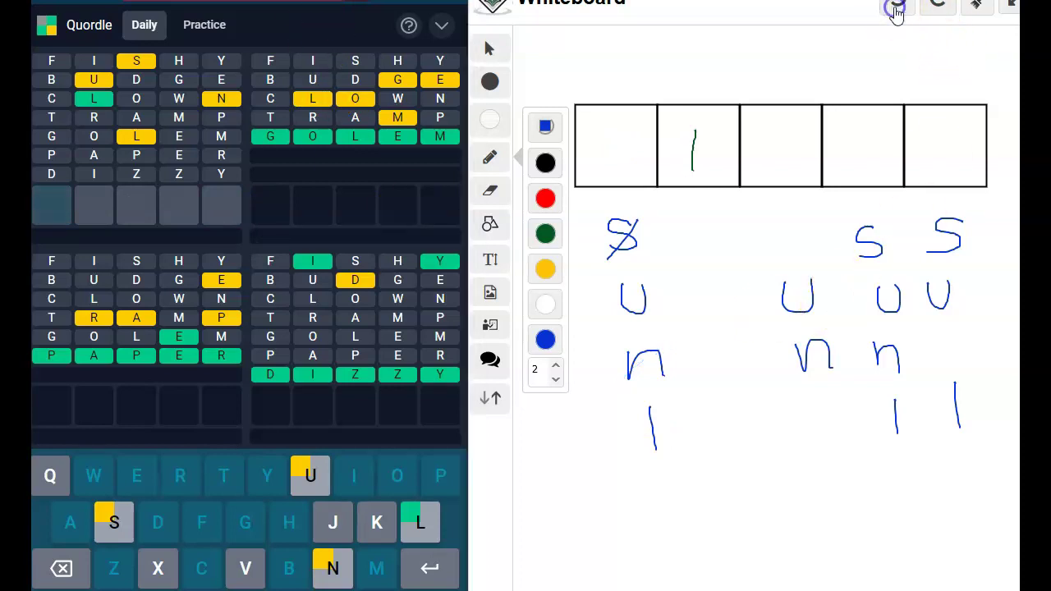
{"action": "left_click", "coordinate": [895, 7]}
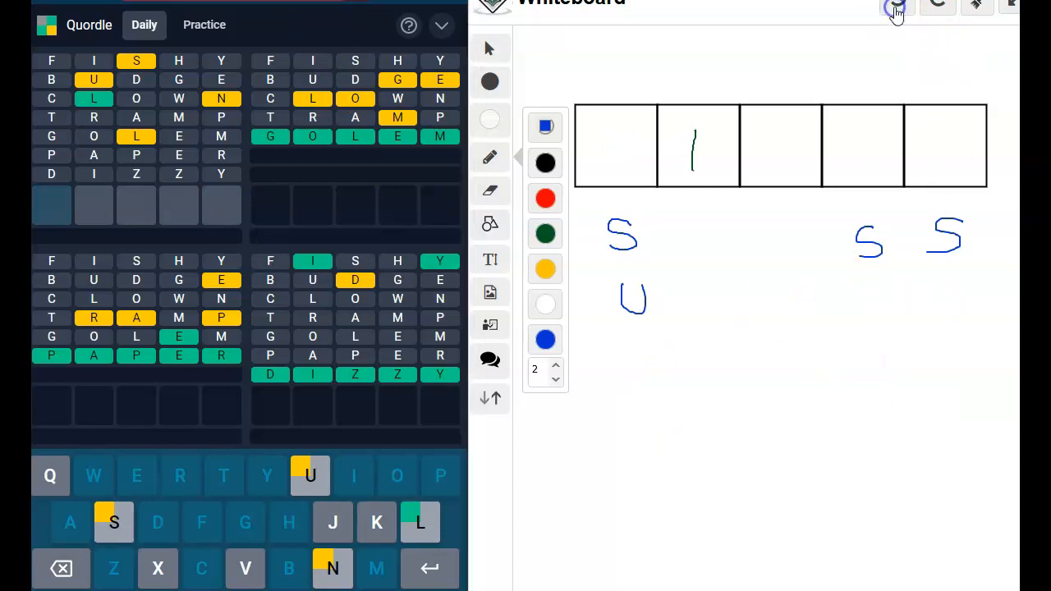
{"action": "left_click", "coordinate": [894, 7]}
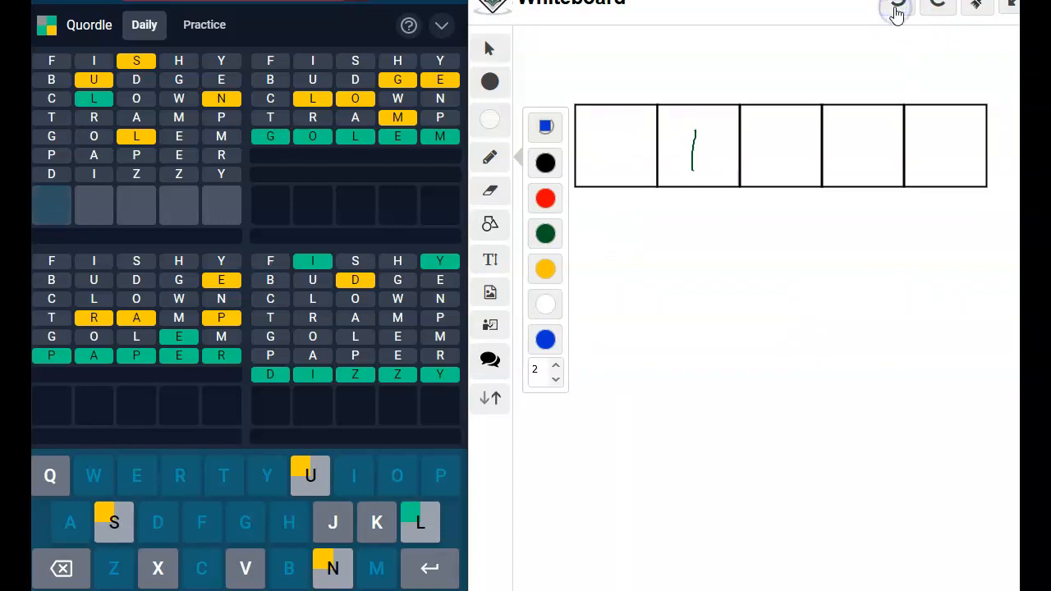
{"action": "left_click", "coordinate": [899, 8]}
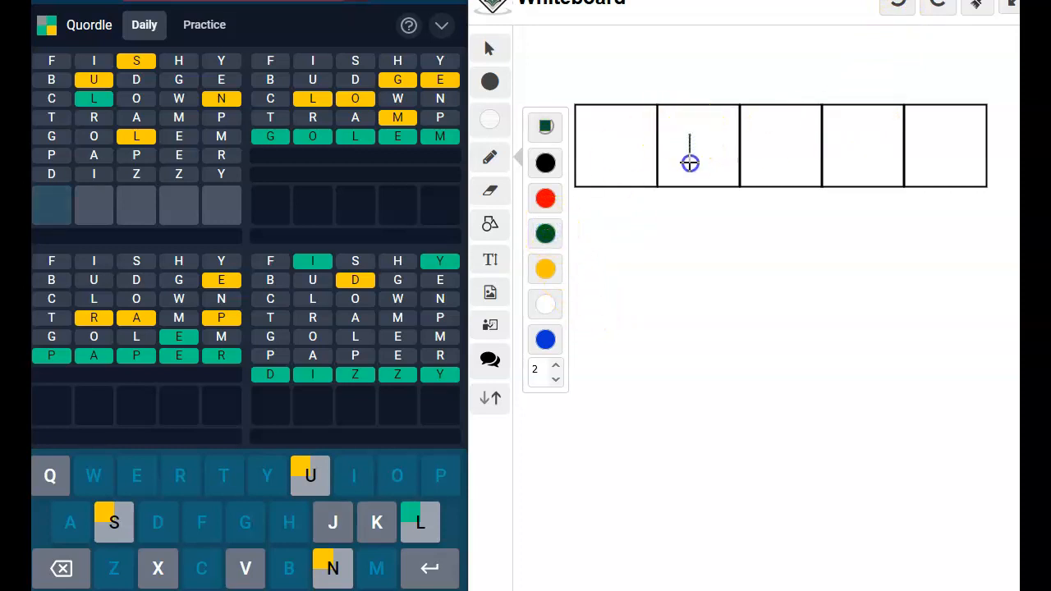
Draw l in the second box and blue u candidates under the first, third and fourth boxes.
{"action": "left_click_drag", "start_coordinate": [689, 135], "coordinate": [714, 161]}
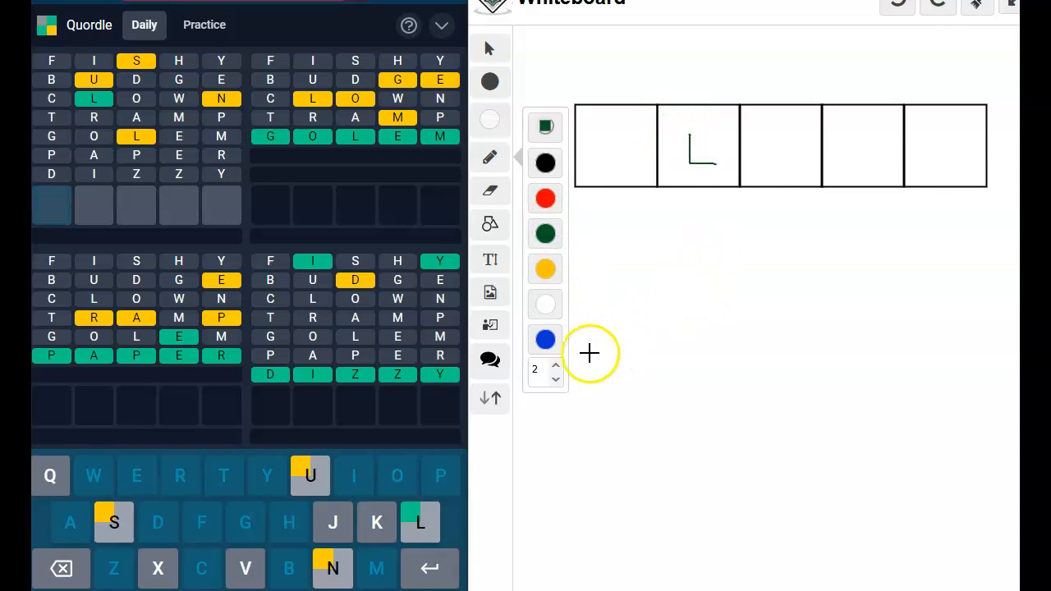
{"action": "mouse_move", "coordinate": [589, 325]}
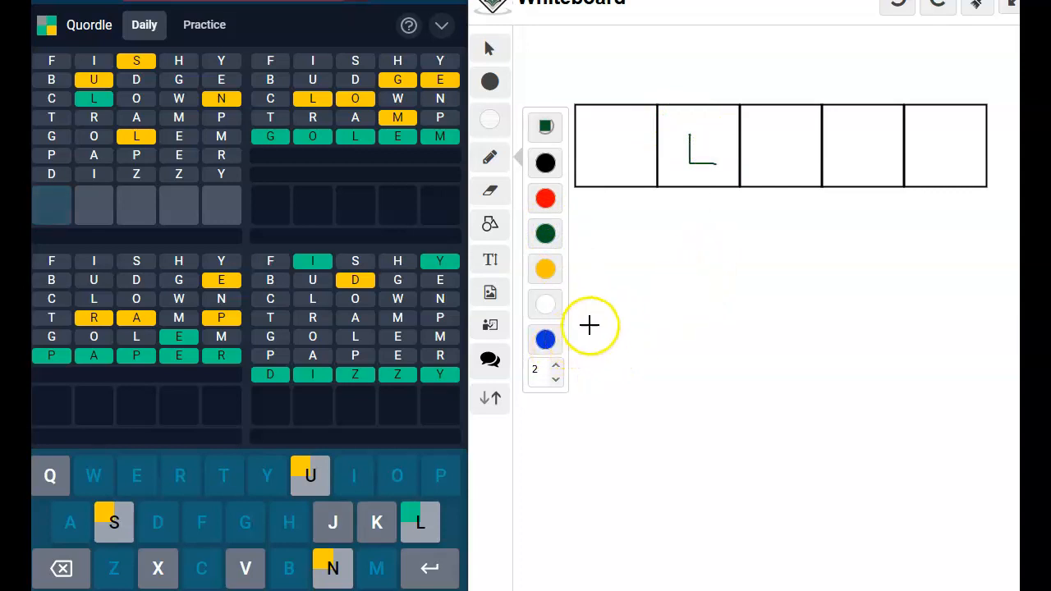
{"action": "mouse_move", "coordinate": [489, 299]}
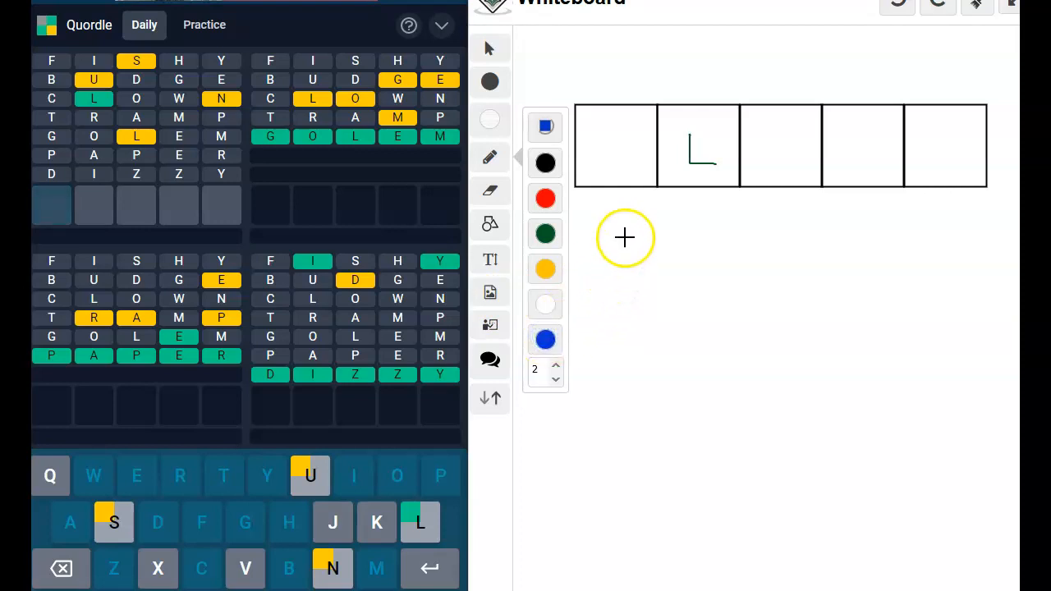
{"action": "left_click_drag", "start_coordinate": [627, 226], "coordinate": [628, 250]}
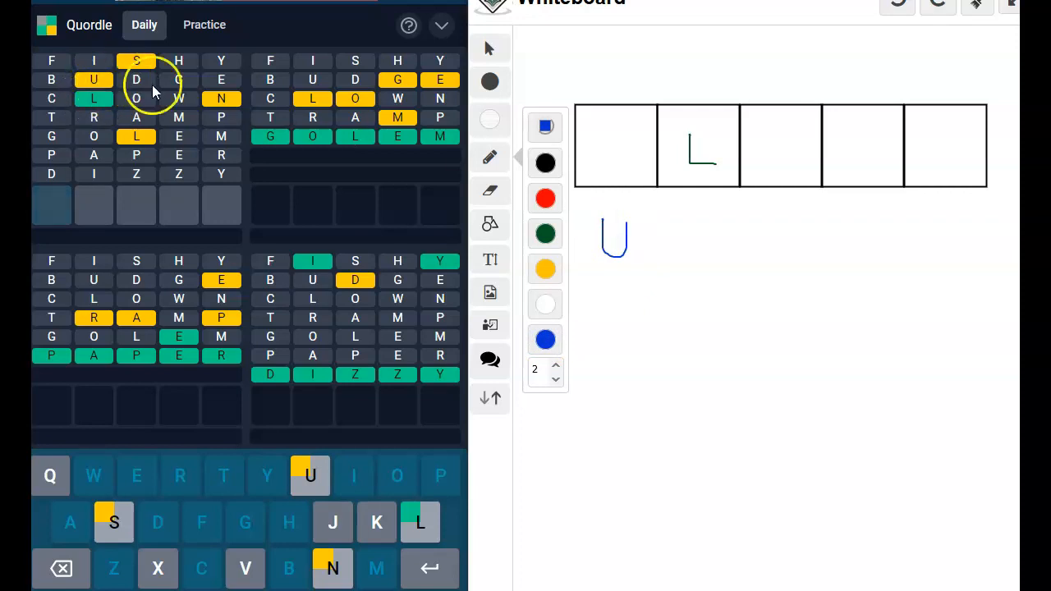
{"action": "left_click_drag", "start_coordinate": [772, 217], "coordinate": [775, 243]}
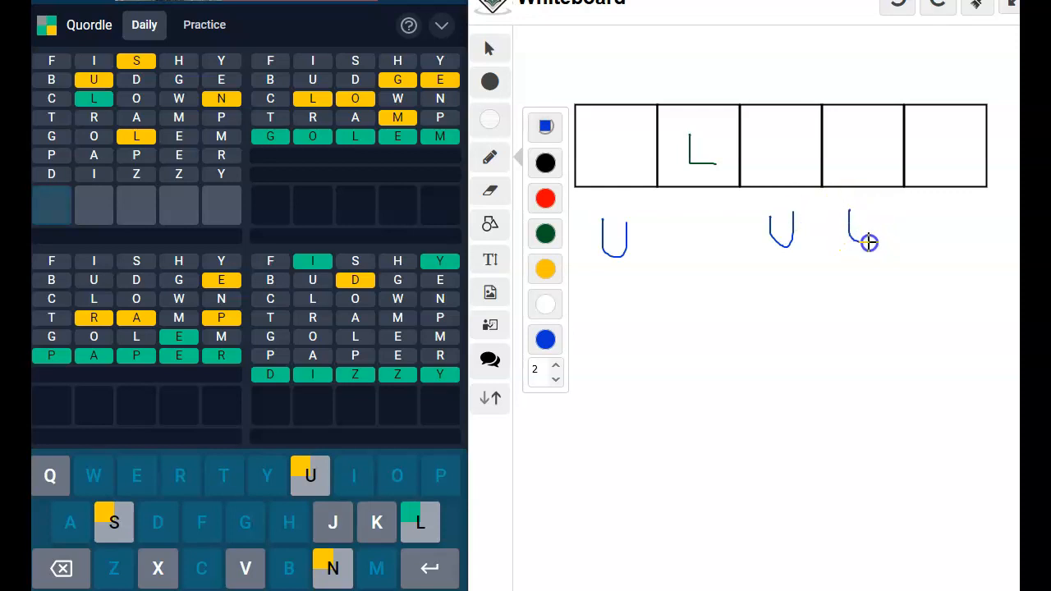
{"action": "left_click_drag", "start_coordinate": [850, 216], "coordinate": [870, 238]}
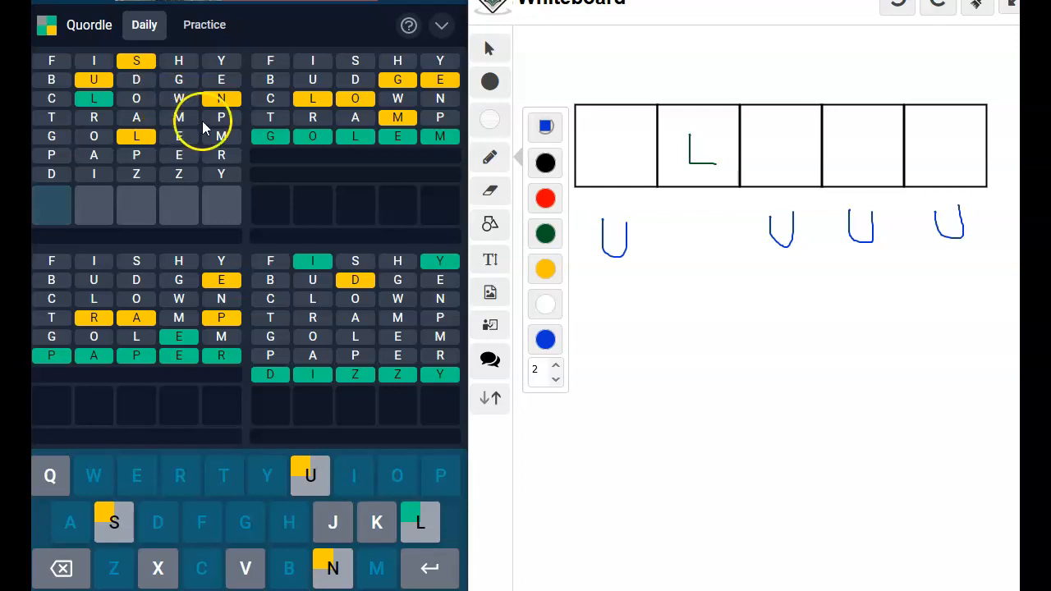
{"action": "mouse_move", "coordinate": [168, 172]}
{"action": "type", "text": "SLUNK"}
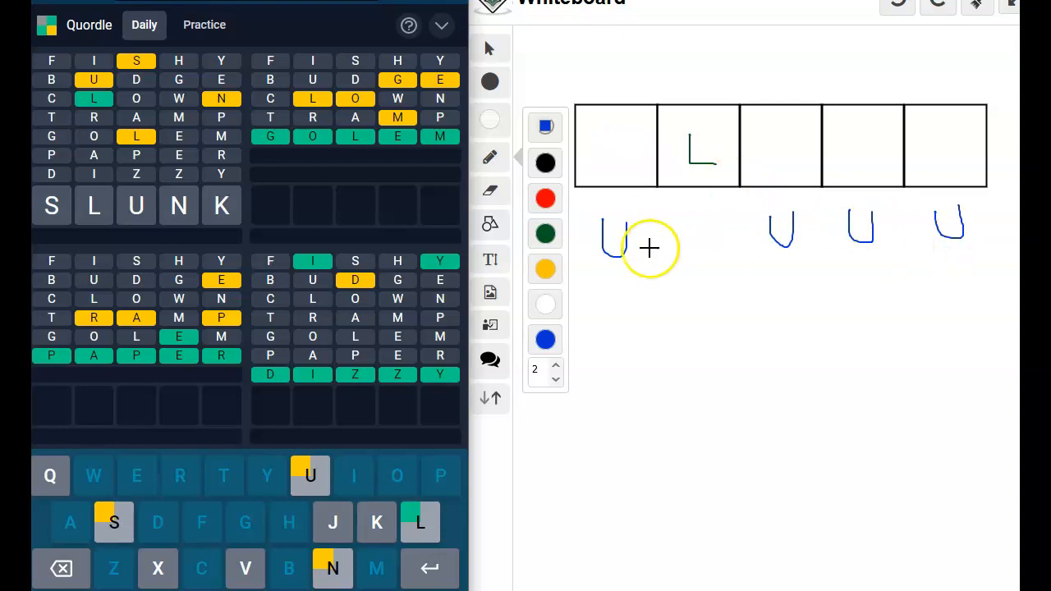
Underline the row of u candidates and enclose them in a drawn outline.
{"action": "left_click_drag", "start_coordinate": [610, 263], "coordinate": [972, 262]}
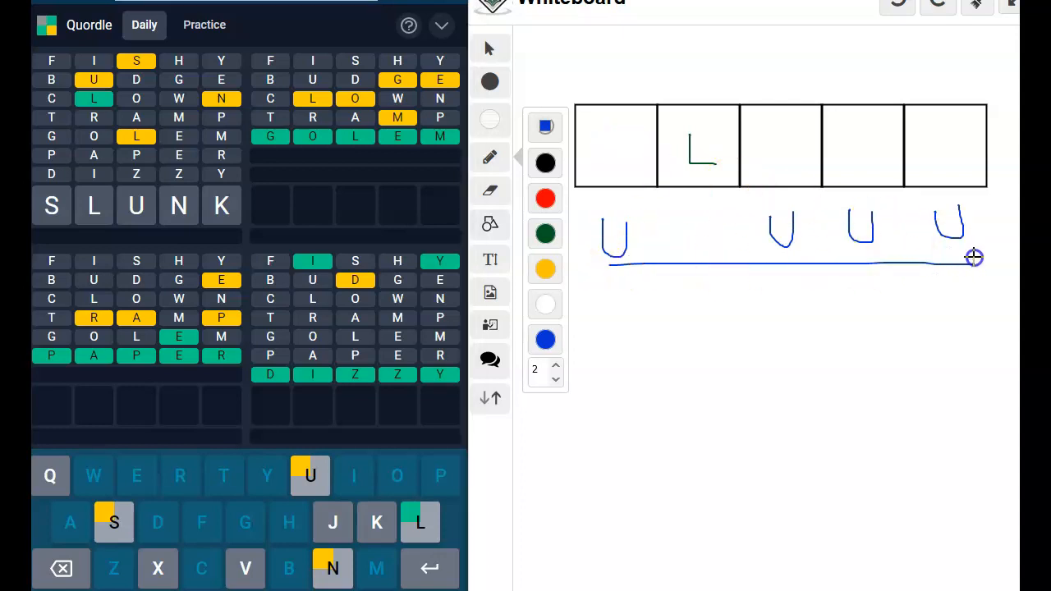
{"action": "left_click_drag", "start_coordinate": [973, 260], "coordinate": [578, 262]}
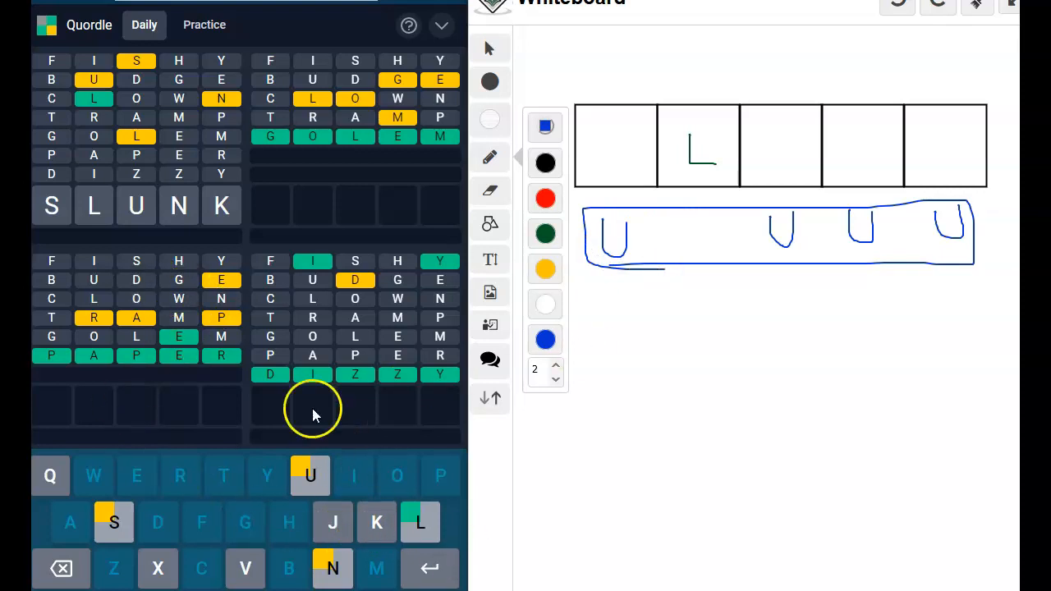
{"action": "mouse_move", "coordinate": [342, 401]}
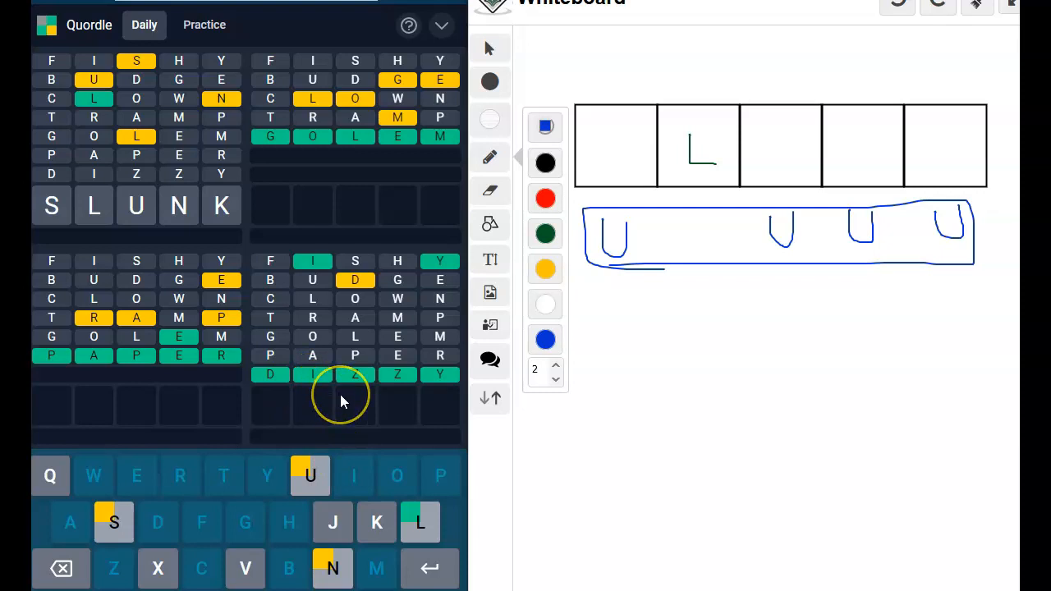
{"action": "mouse_move", "coordinate": [176, 493]}
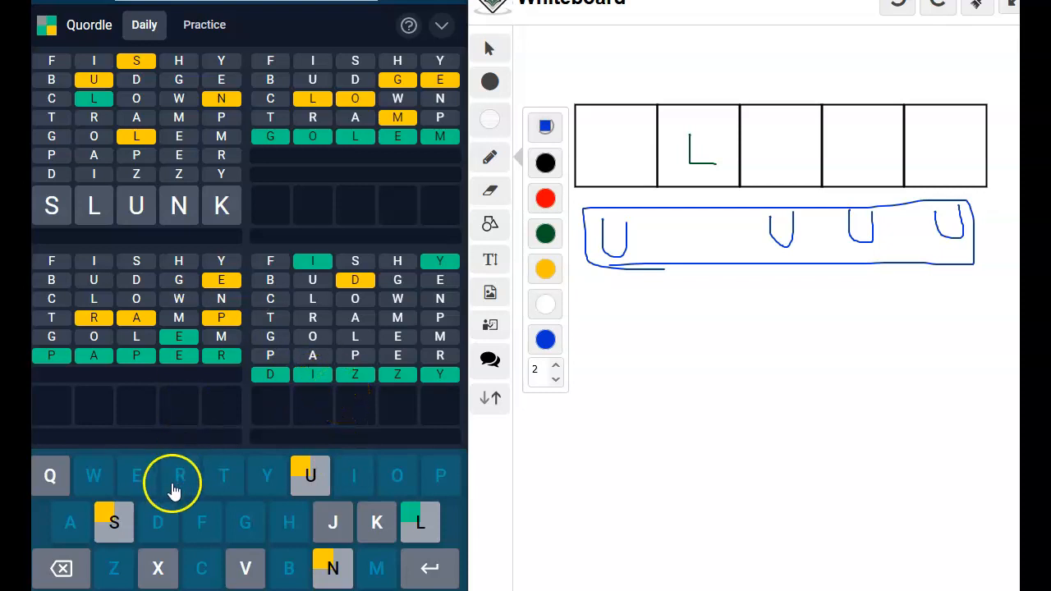